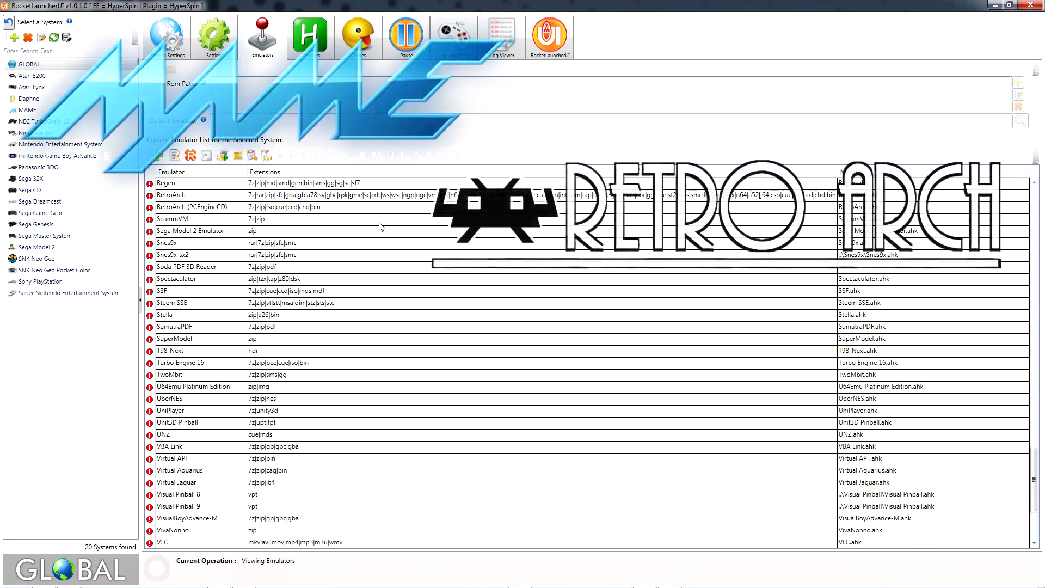
Check the emulators listed for Atari Lynx, then for Daphne, and close Daphne's emulator choices.
scroll(down, 3)
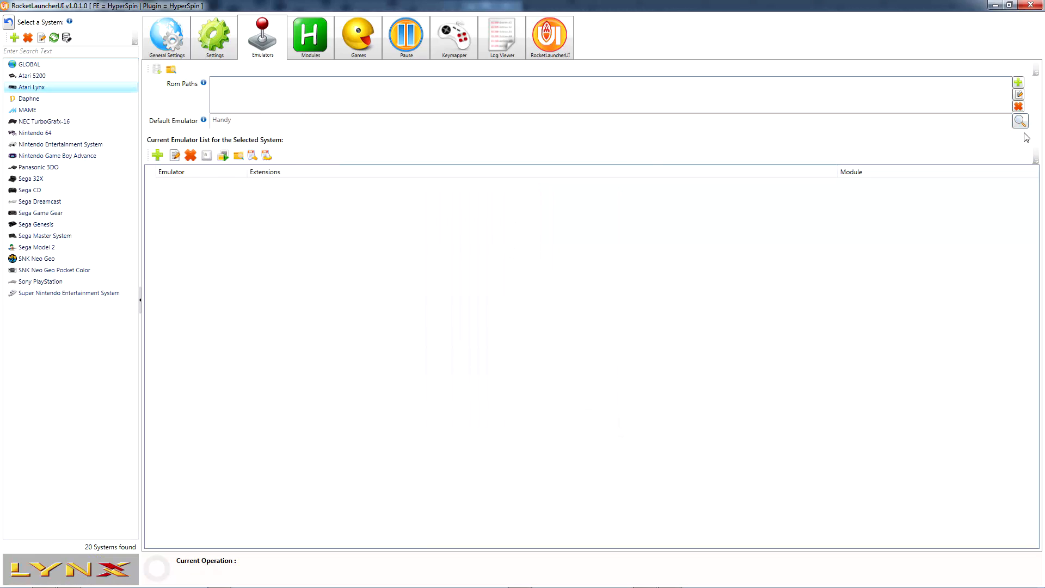
click(1019, 120)
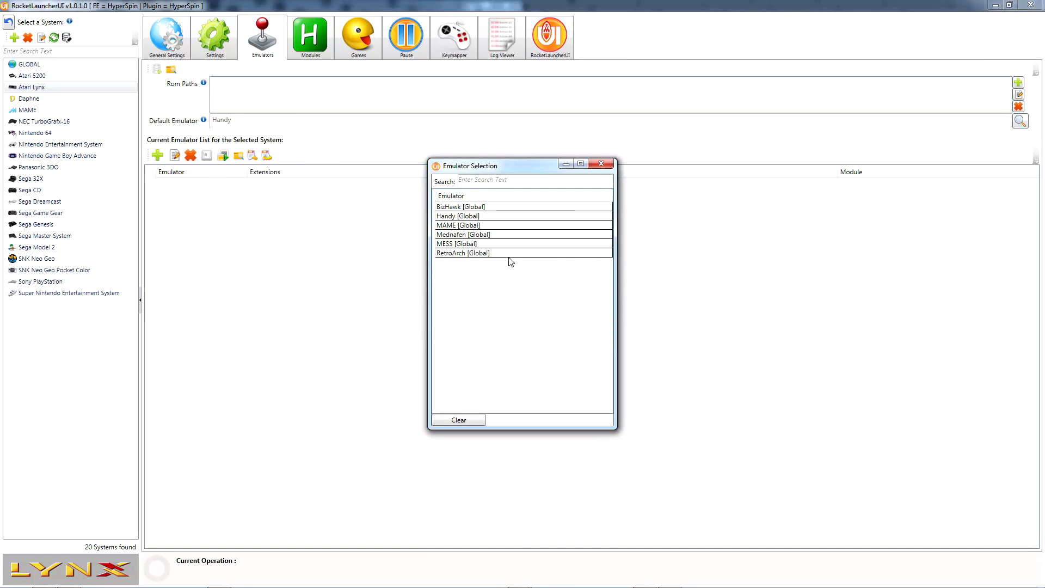
click(27, 98)
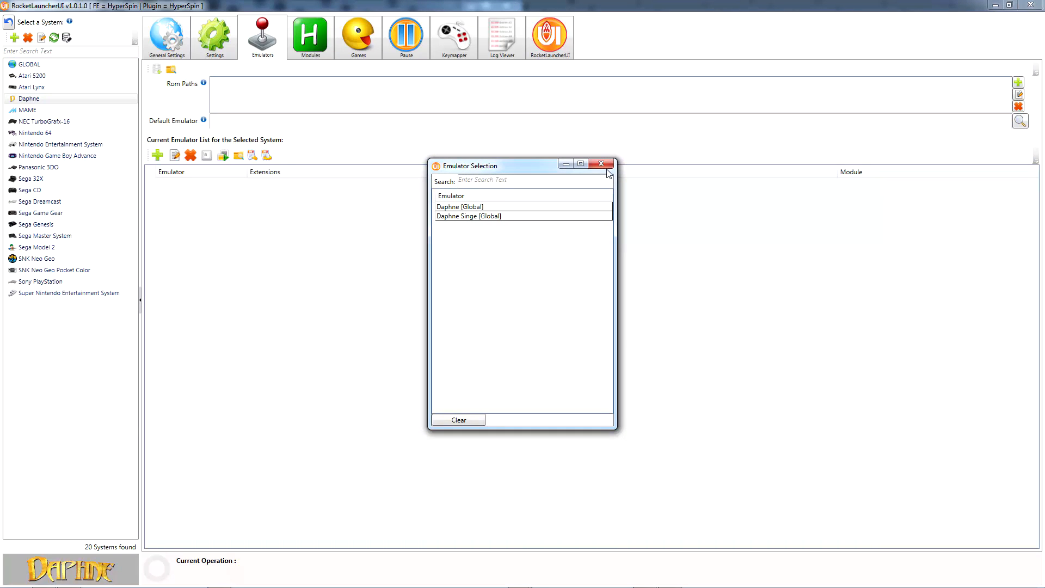
click(601, 164)
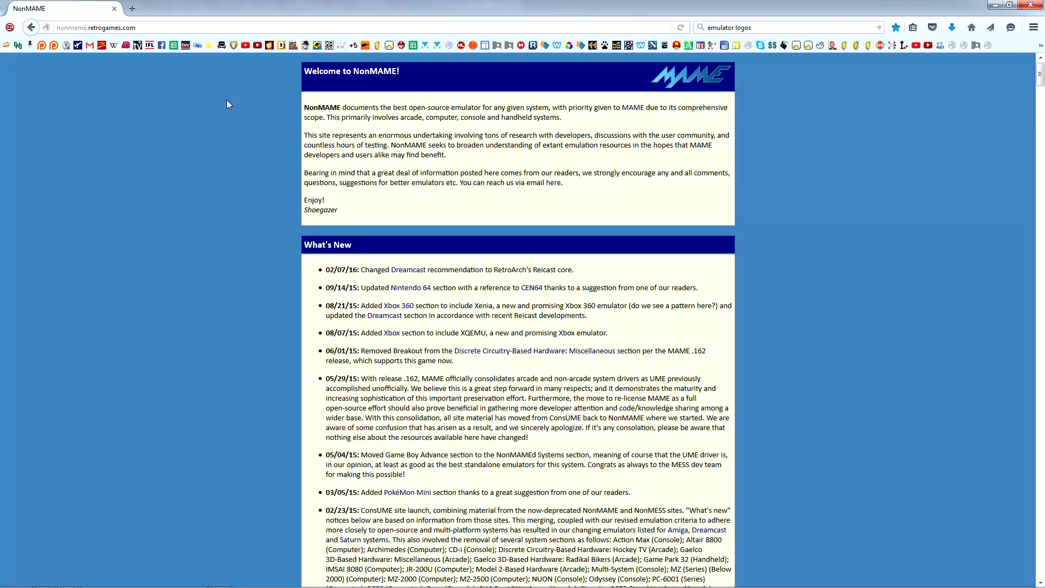
mouse_move(242, 112)
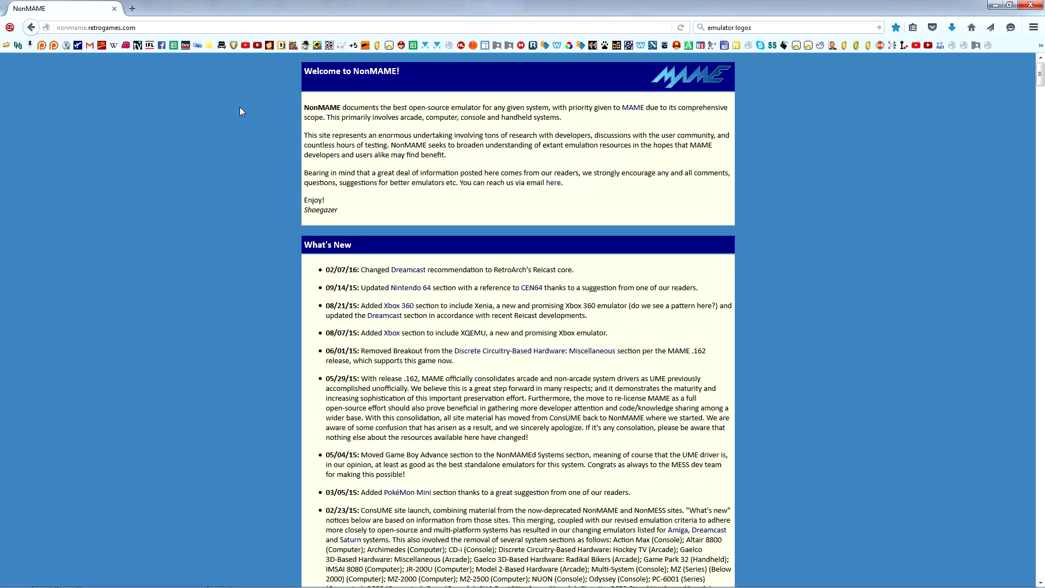
Scroll the NonMAME home page past What's New and Site Information to Driven to Maturity.
scroll(down, 3)
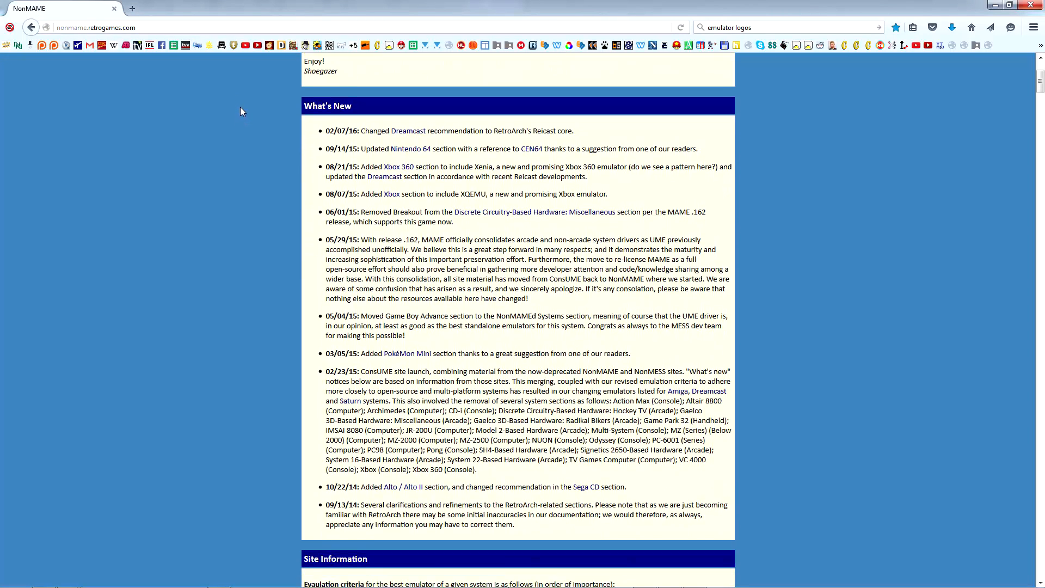
scroll(down, 3)
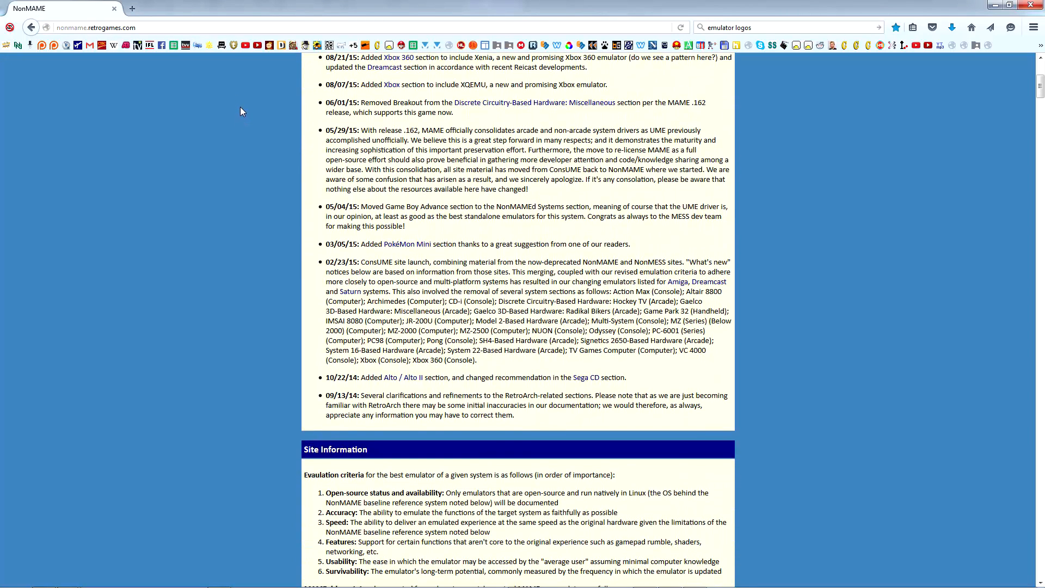
scroll(down, 3)
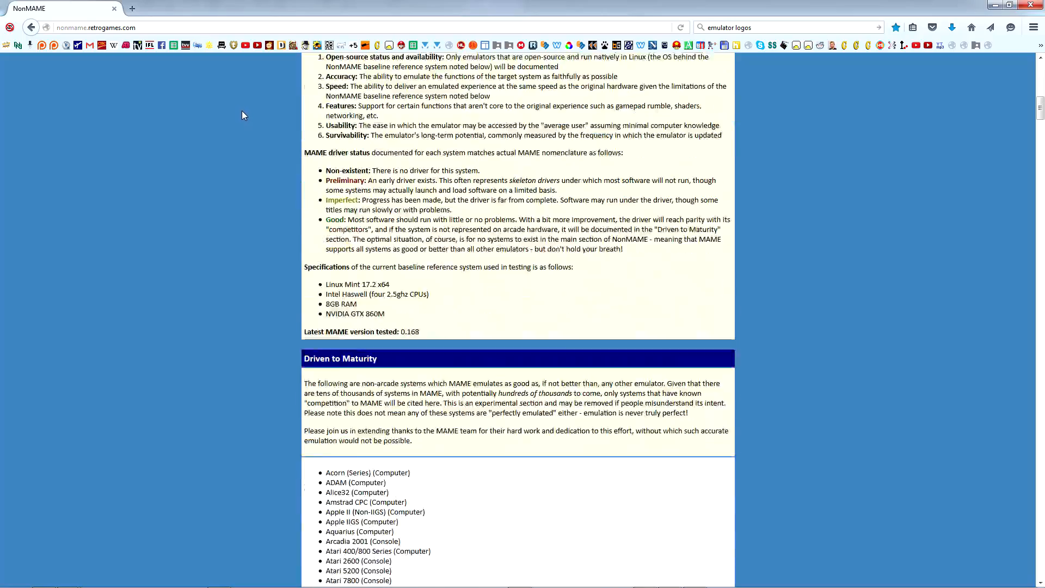
scroll(down, 3)
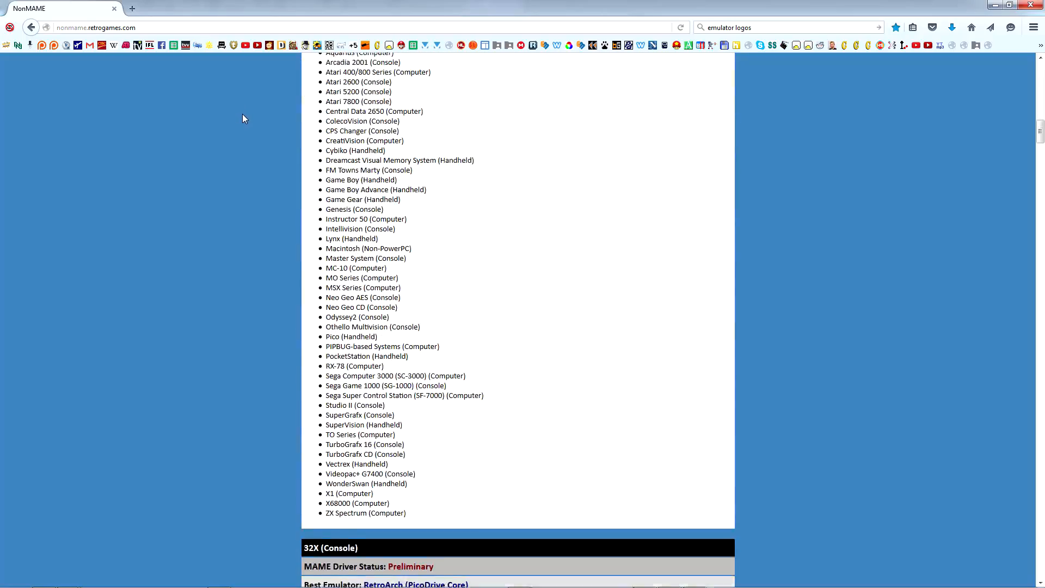
scroll(down, 3)
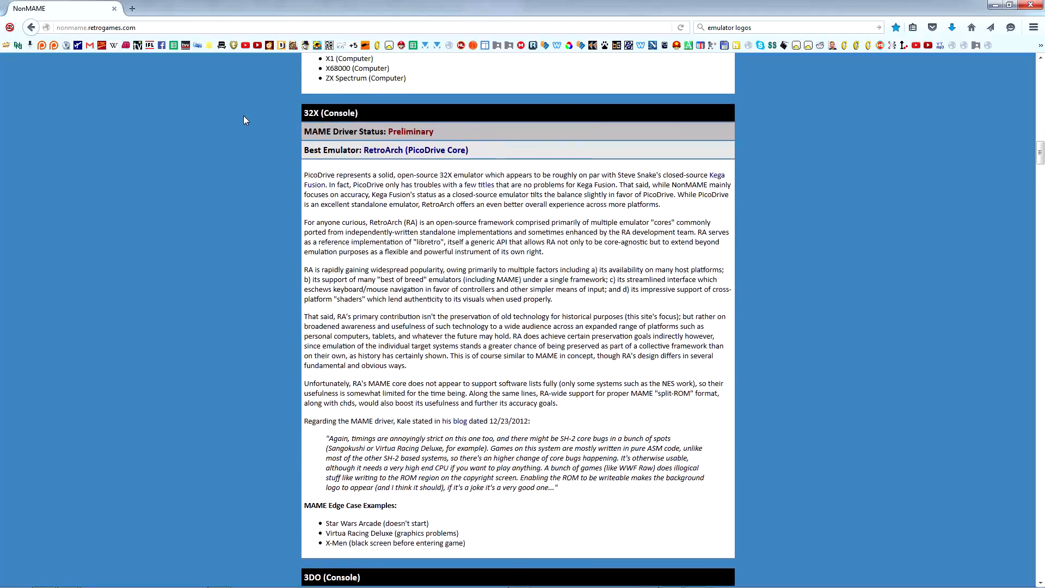
scroll(down, 3)
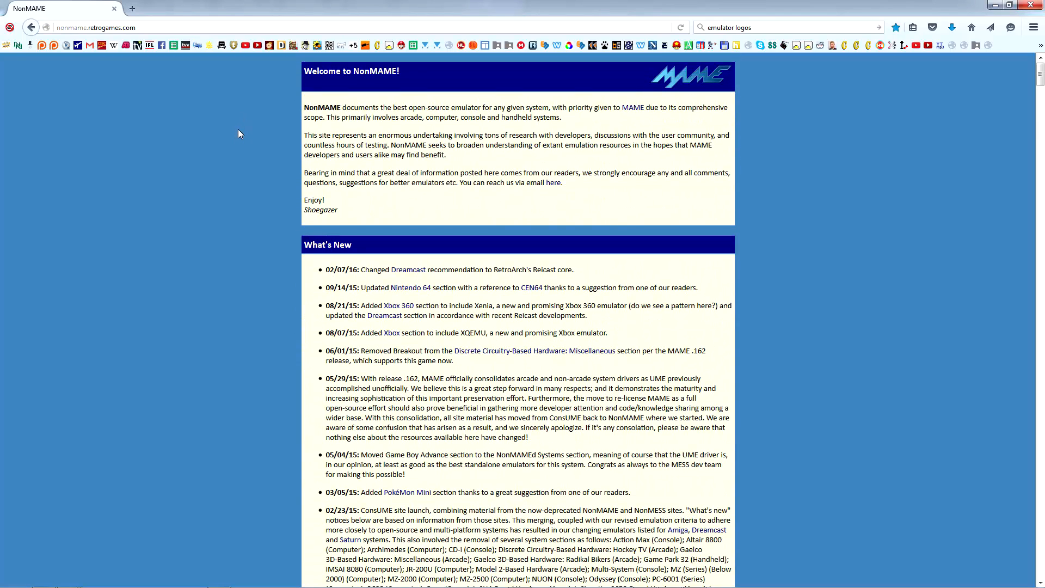
mouse_move(288, 87)
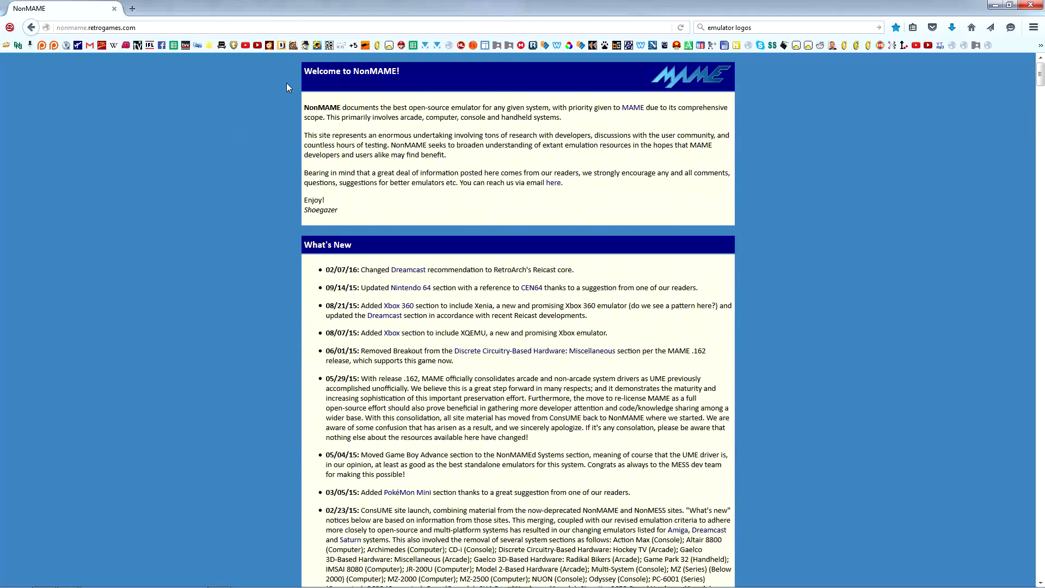
scroll(down, 3)
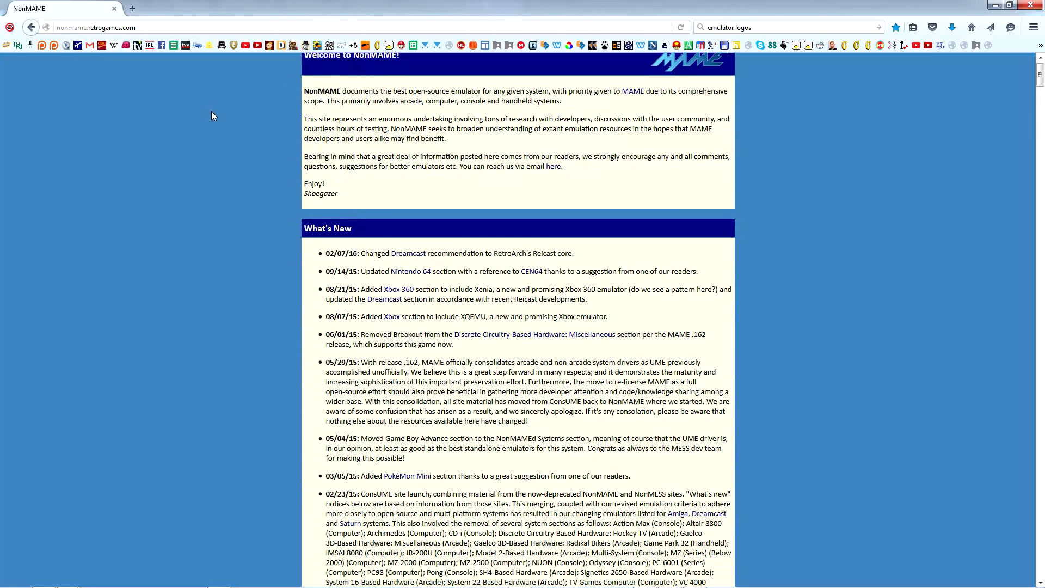
scroll(down, 3)
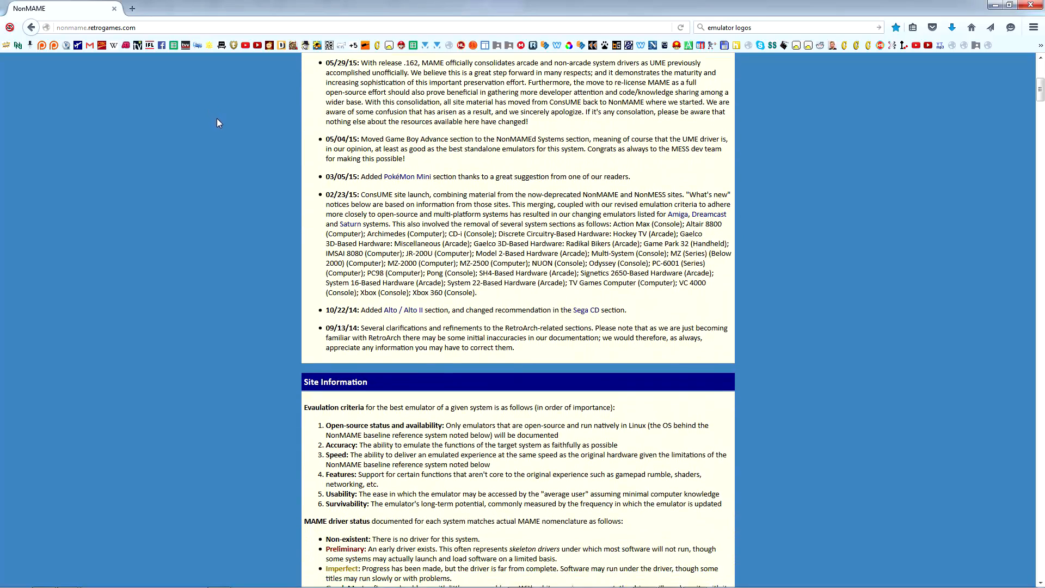
scroll(down, 3)
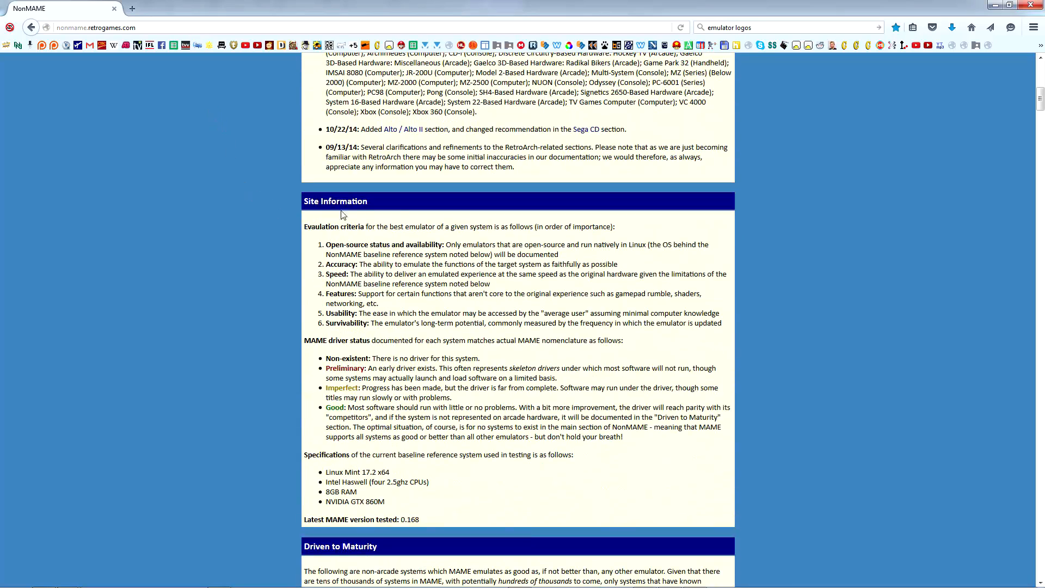
mouse_move(326, 214)
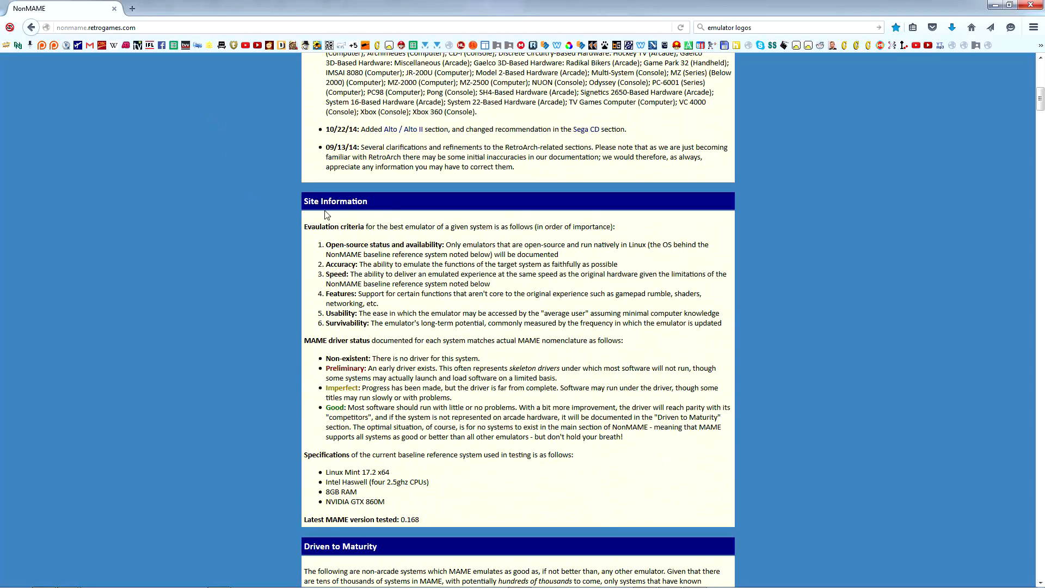
scroll(down, 3)
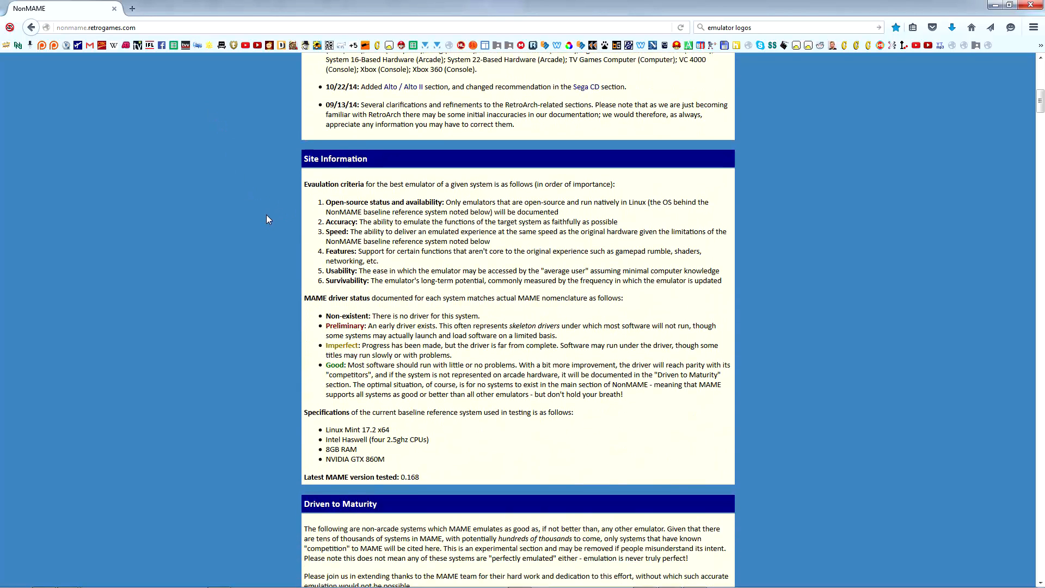
scroll(down, 3)
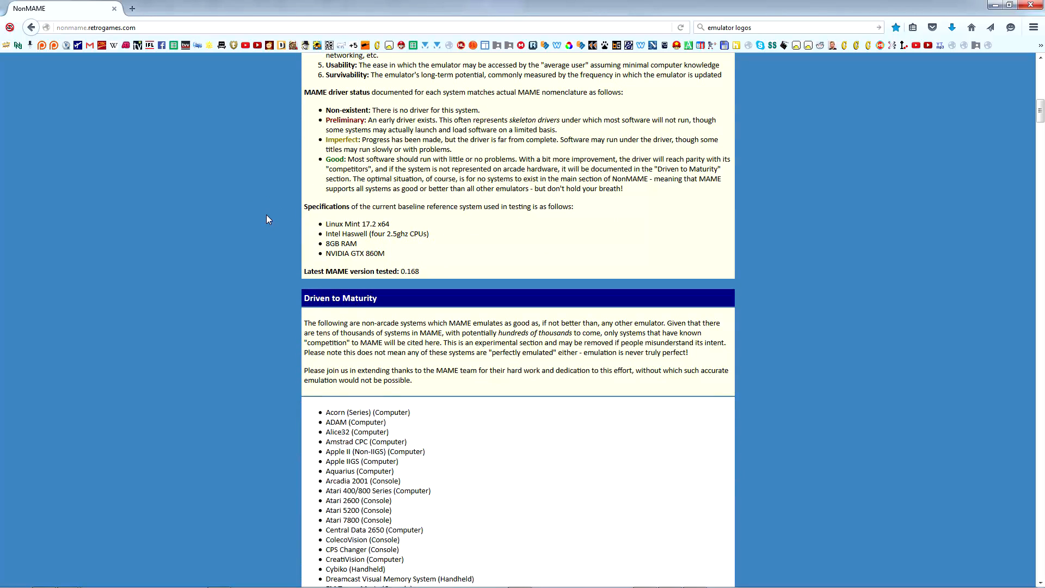
scroll(down, 3)
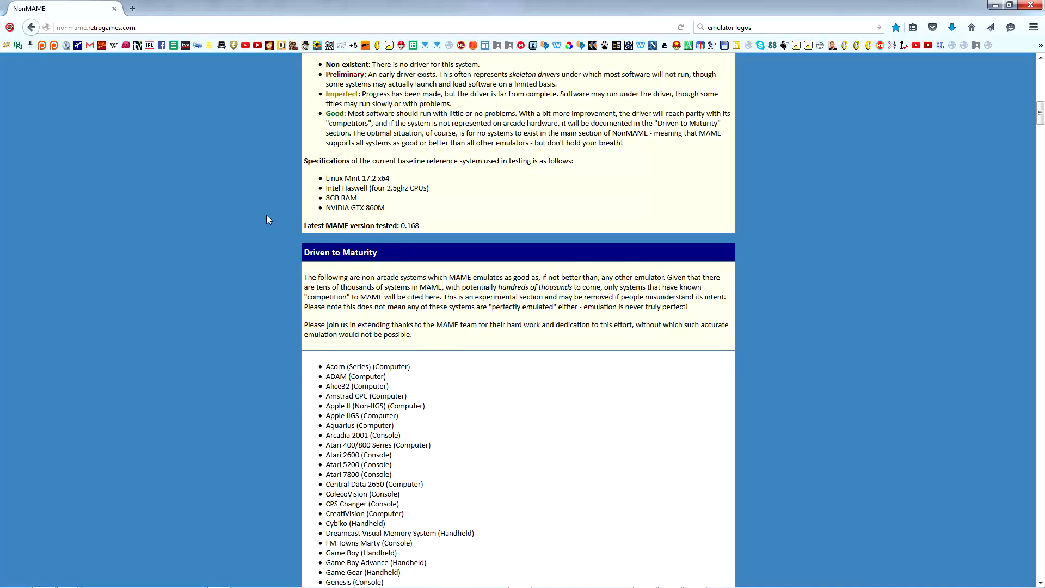
scroll(down, 3)
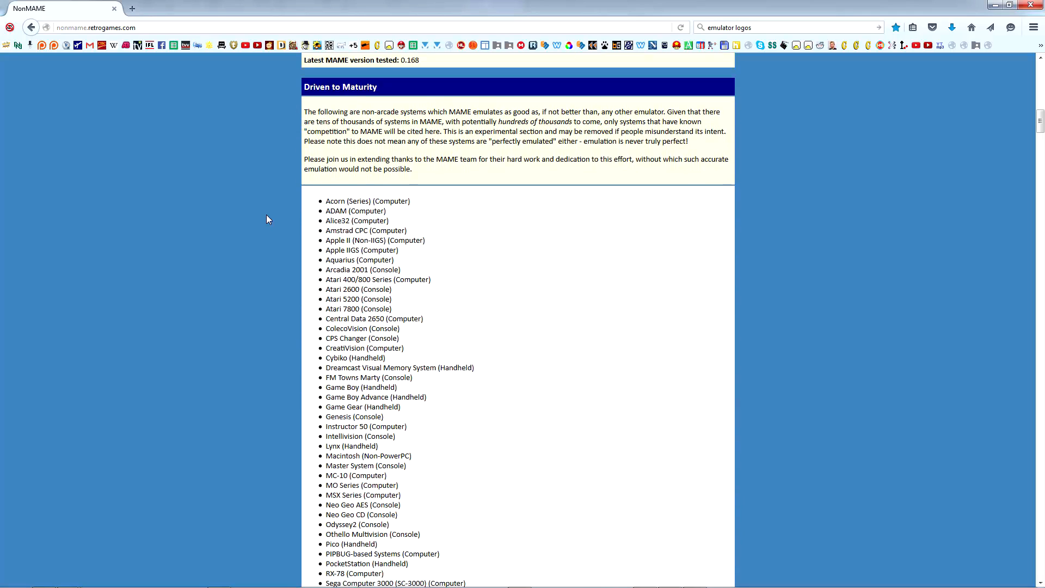
scroll(up, 3)
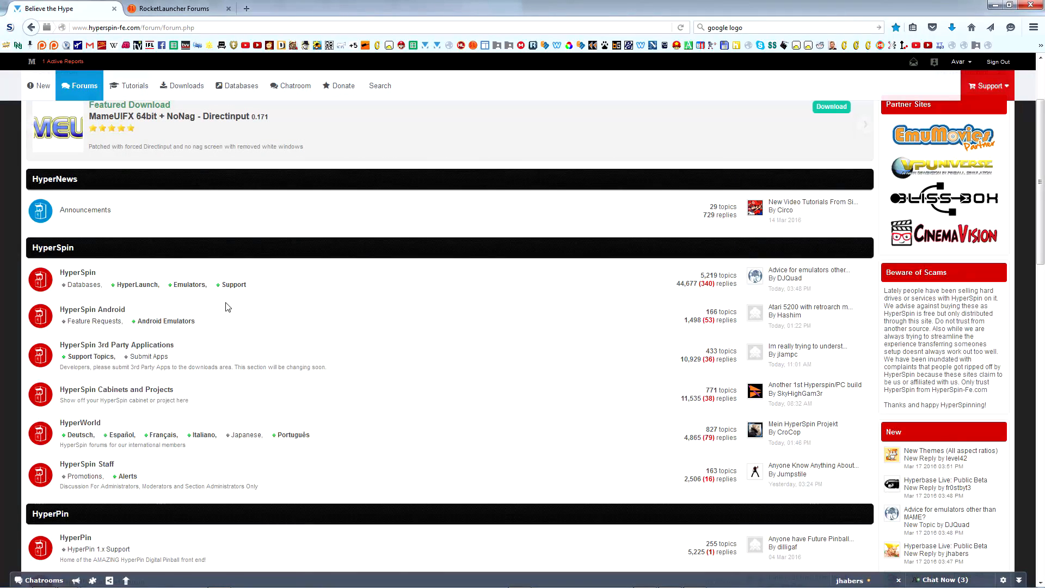
Browse HyperSpin's Emulators board and RocketLauncher forum index, then return to NonMAME.
click(188, 285)
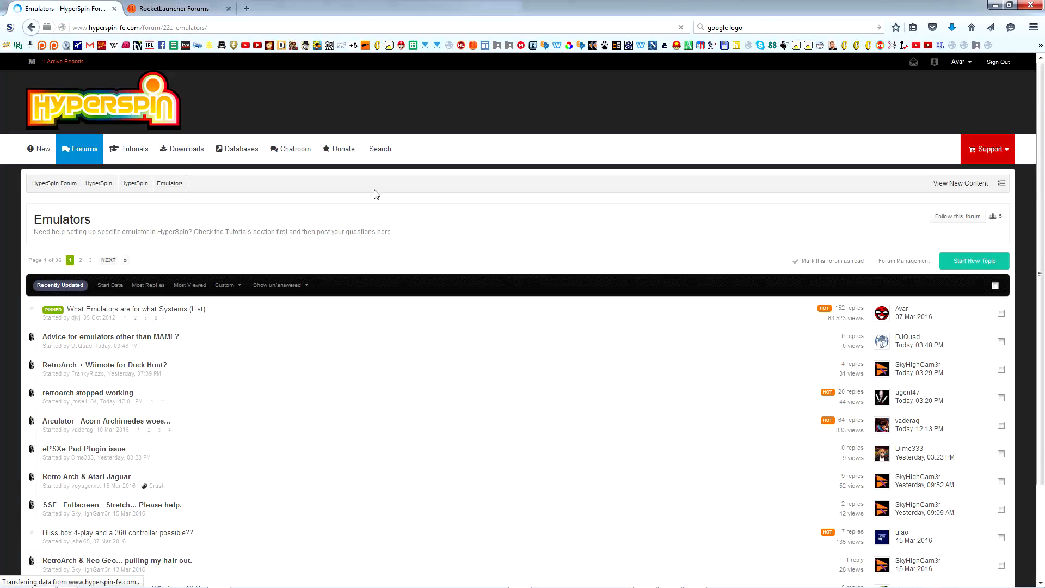
click(175, 9)
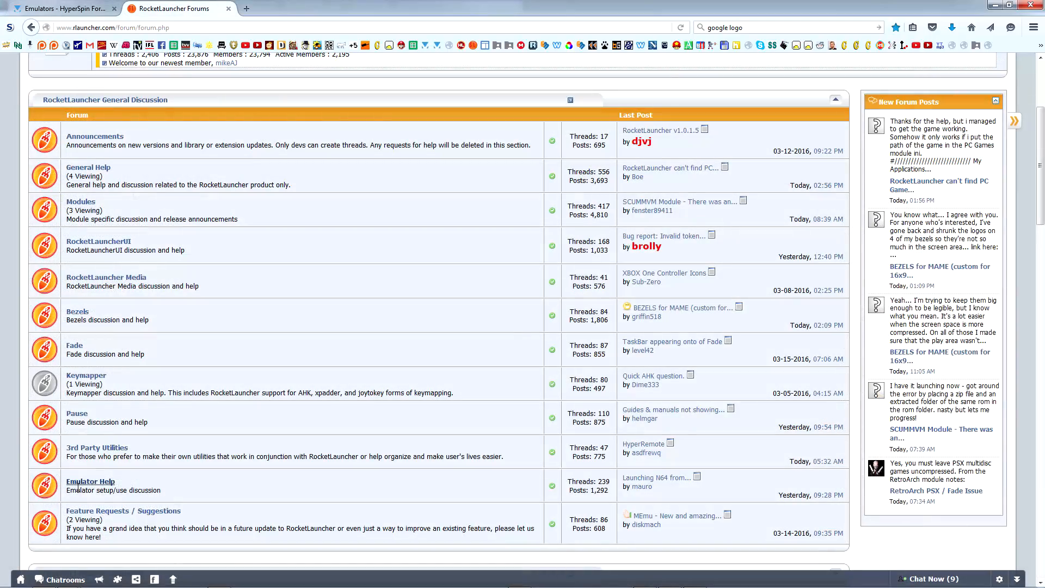
click(90, 481)
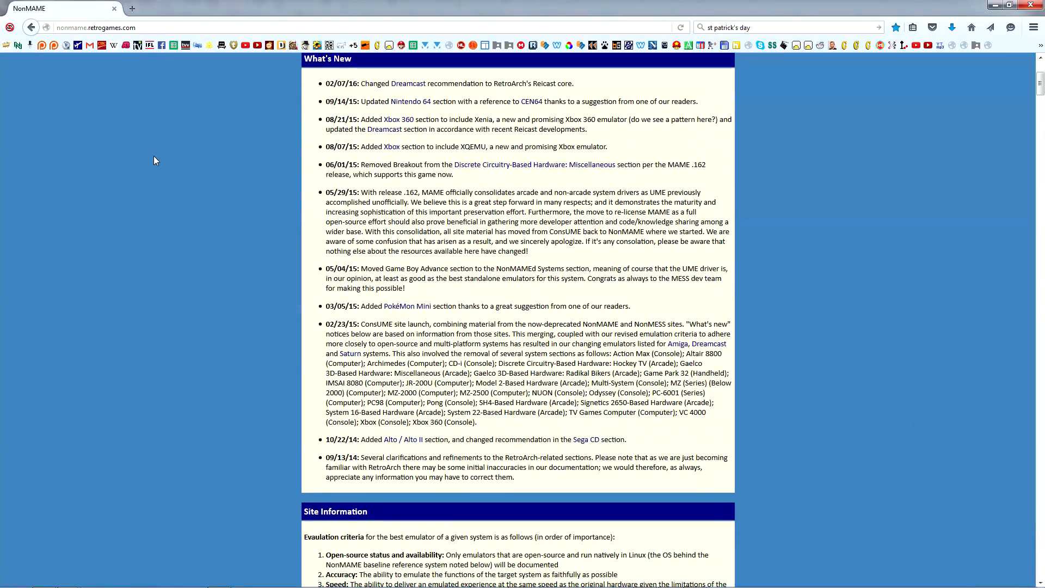
Search the NonMAME page for 'nintendo en' and scroll to the Nintendo Entertainment System section.
scroll(down, 3)
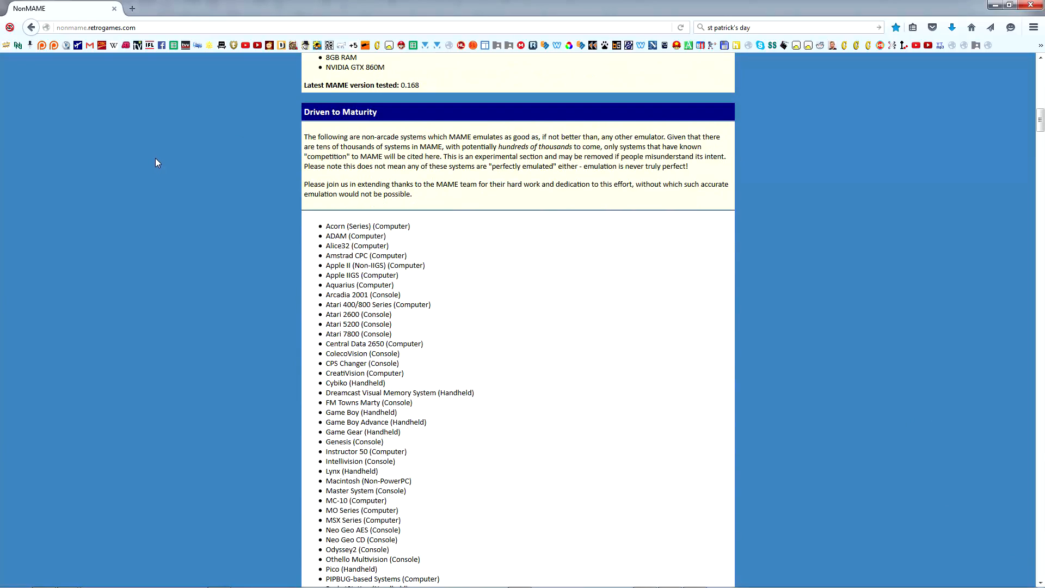
scroll(down, 3)
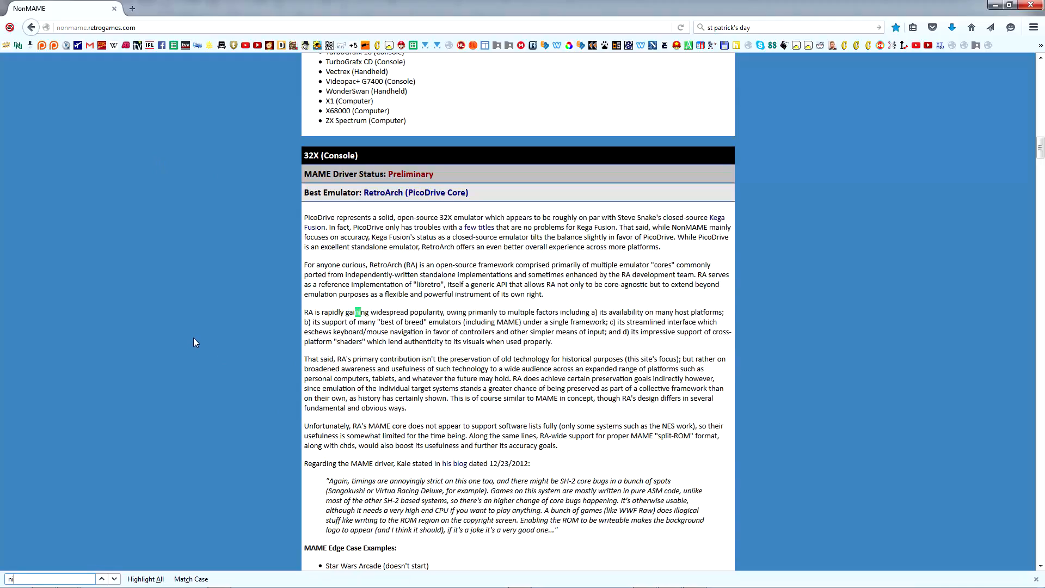
text(nintendo en)
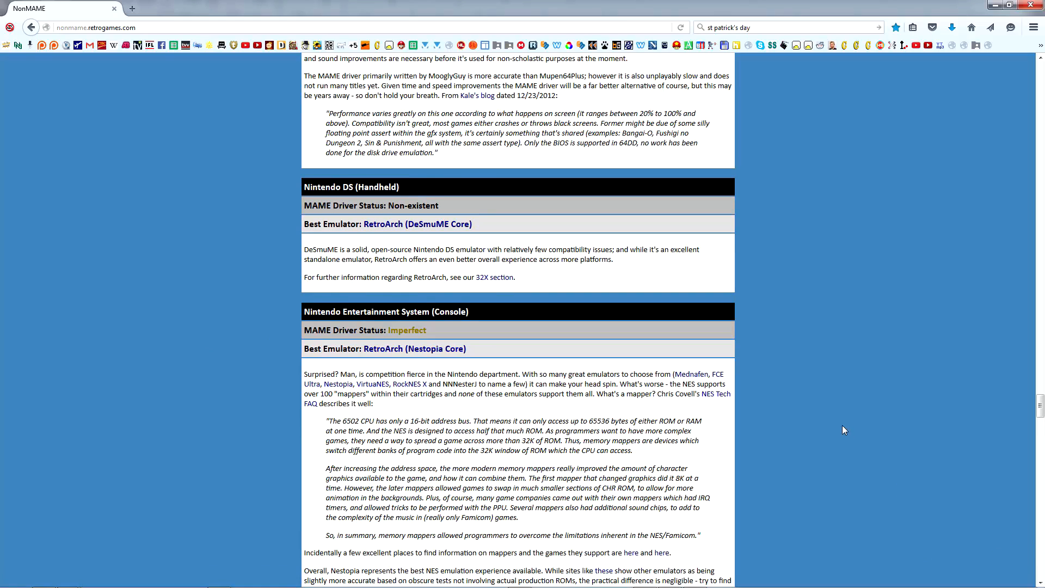
scroll(down, 3)
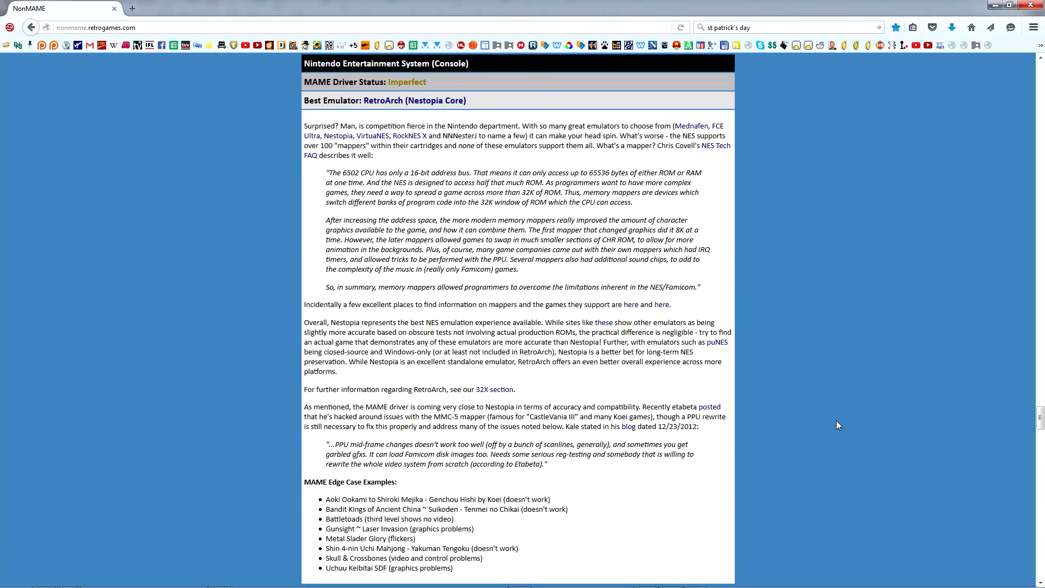
mouse_move(331, 115)
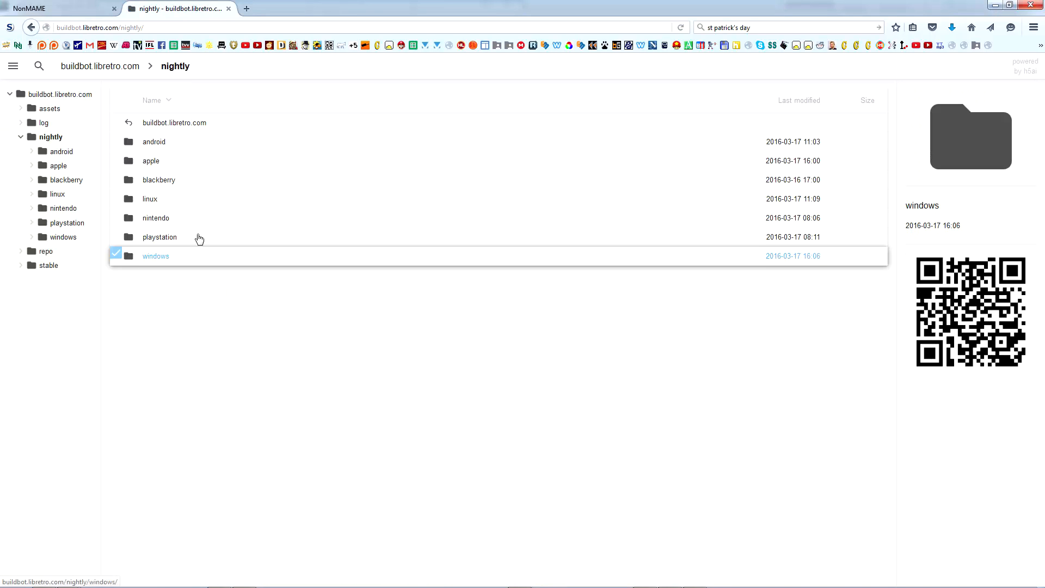
Open buildbot's nightly windows x86_64 folder and scroll through the latest core zips.
click(156, 256)
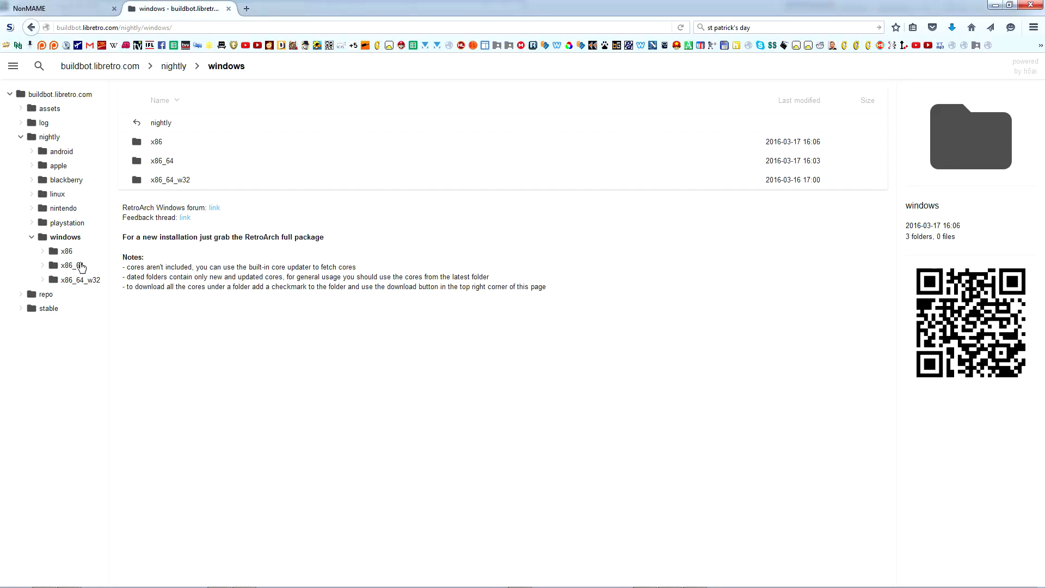
click(70, 265)
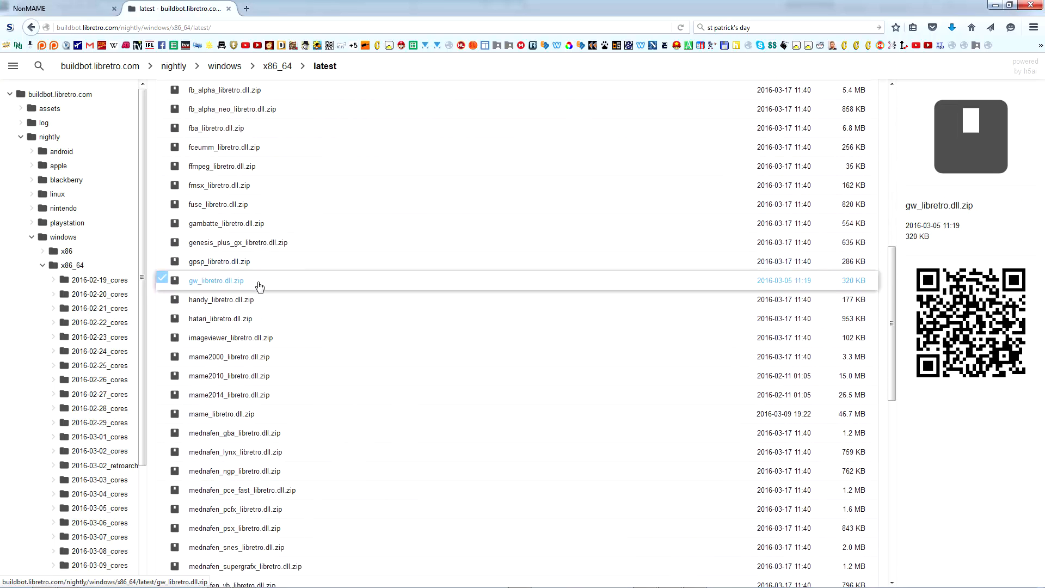
scroll(down, 3)
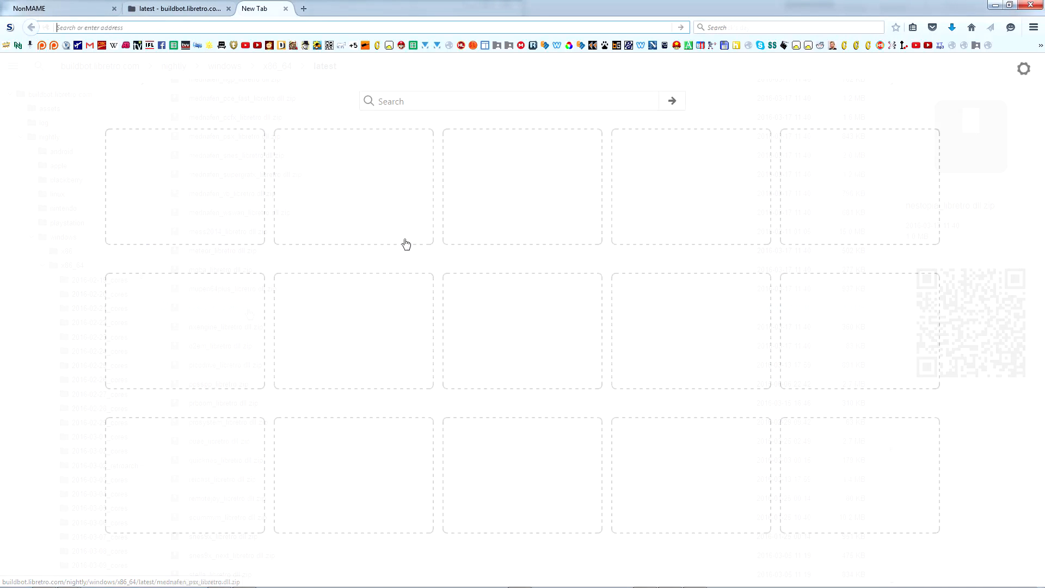
Search 'nestopia' and start downloading the Nestopia UE 1.47 win32 build.
text(nestopia ue)
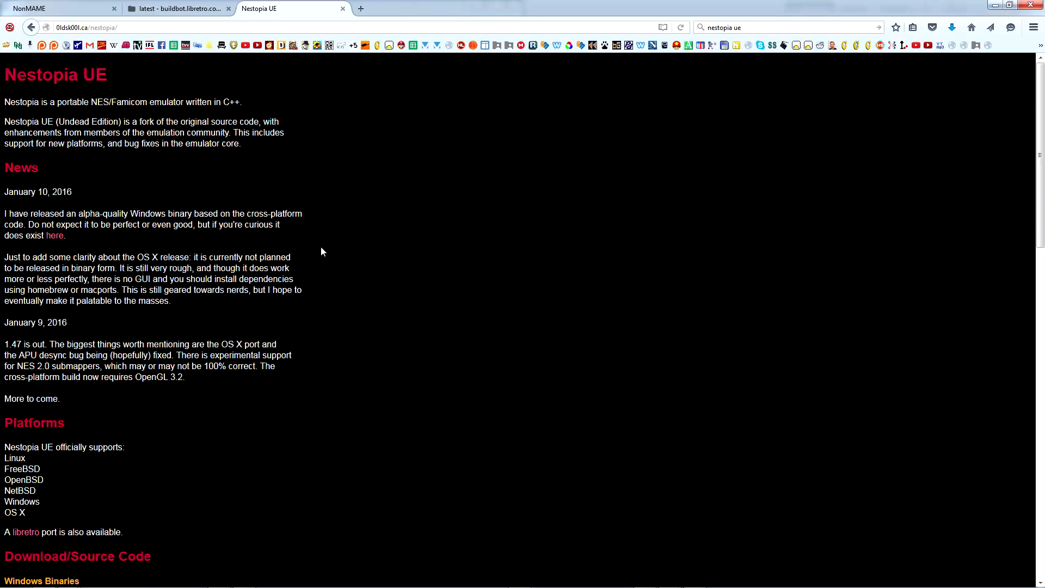
mouse_move(390, 159)
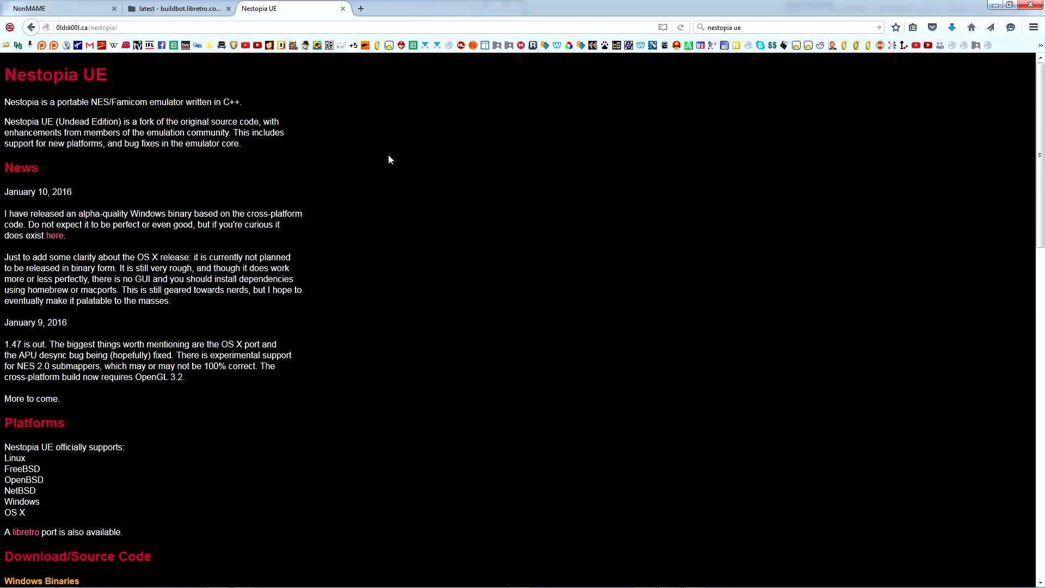
scroll(down, 3)
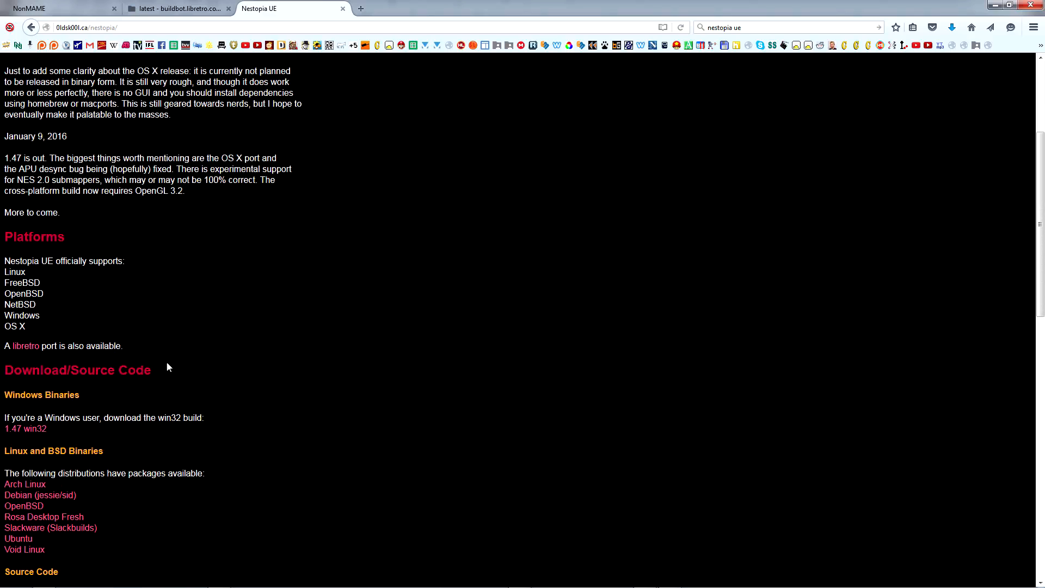
click(20, 429)
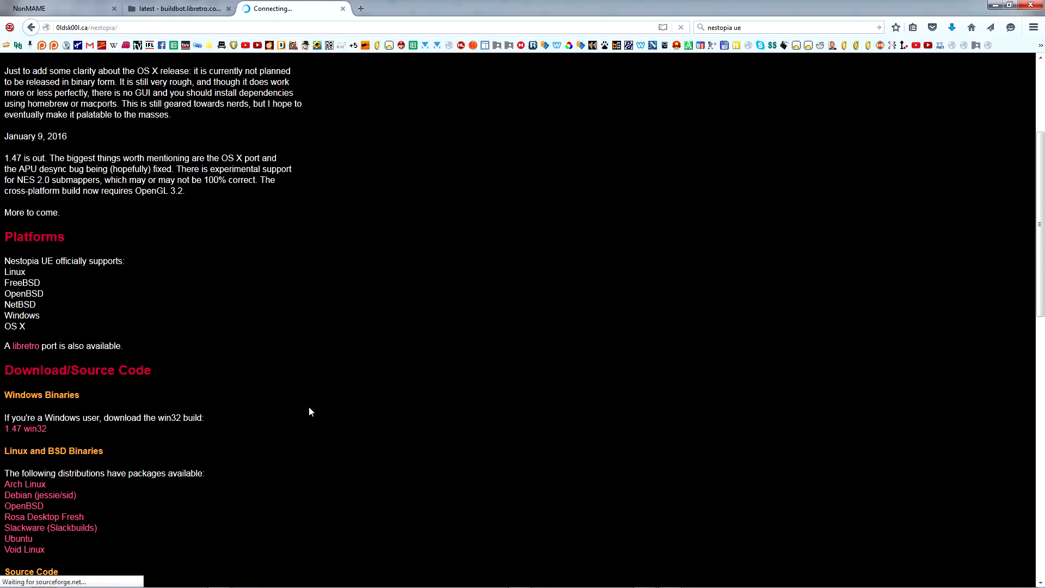
click(21, 429)
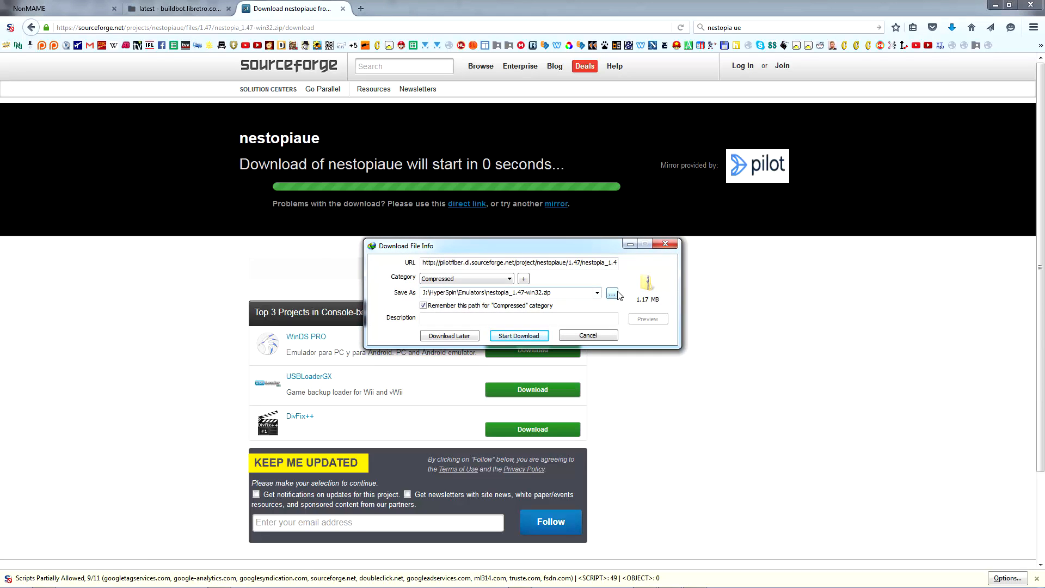
Save the Nestopia zip into the HyperSpin Emulators folder.
click(612, 293)
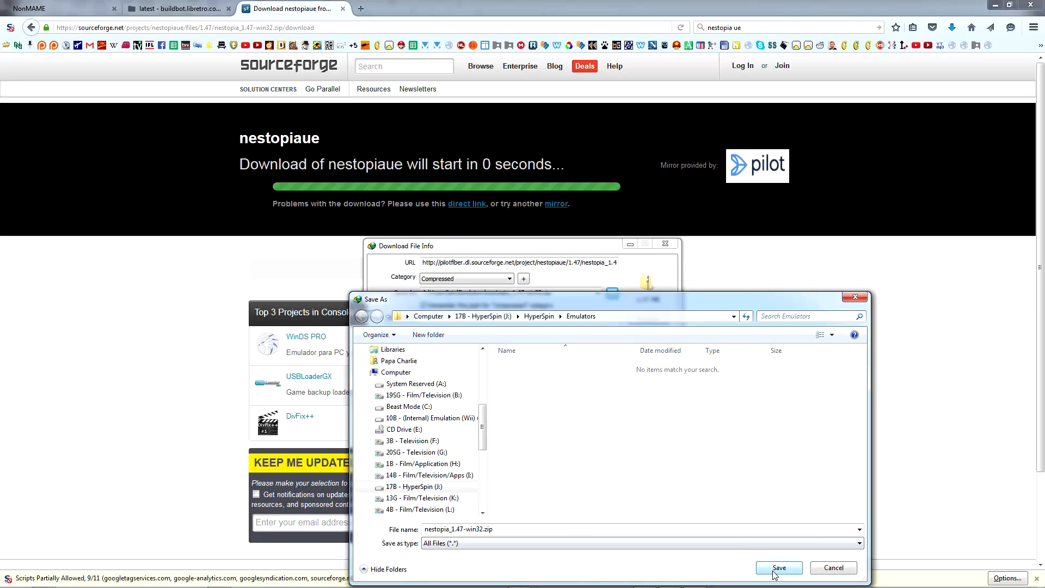
click(779, 567)
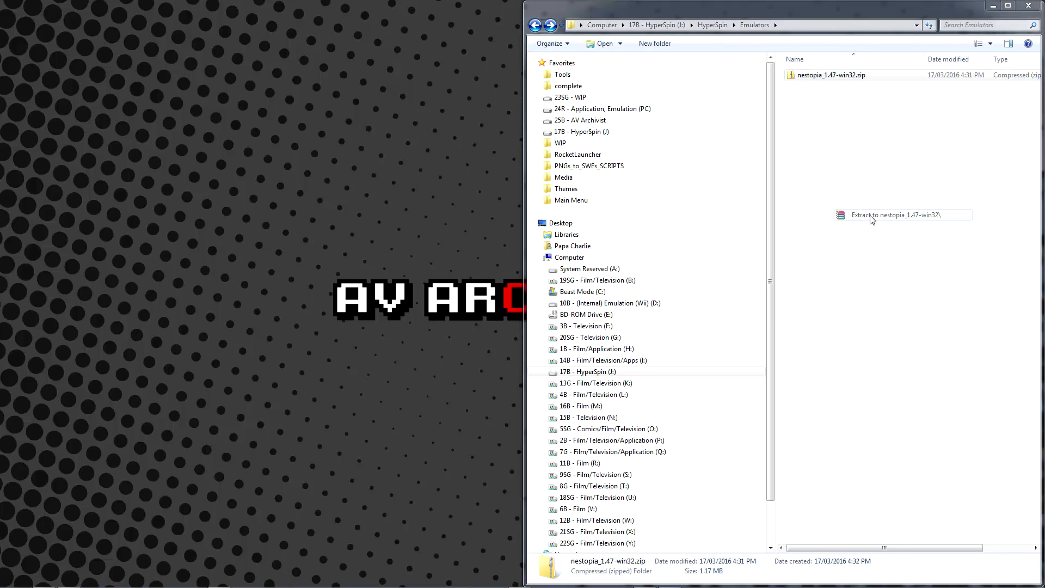
Extract the Nestopia zip into its own nestopia_1.47-win32 folder.
click(896, 215)
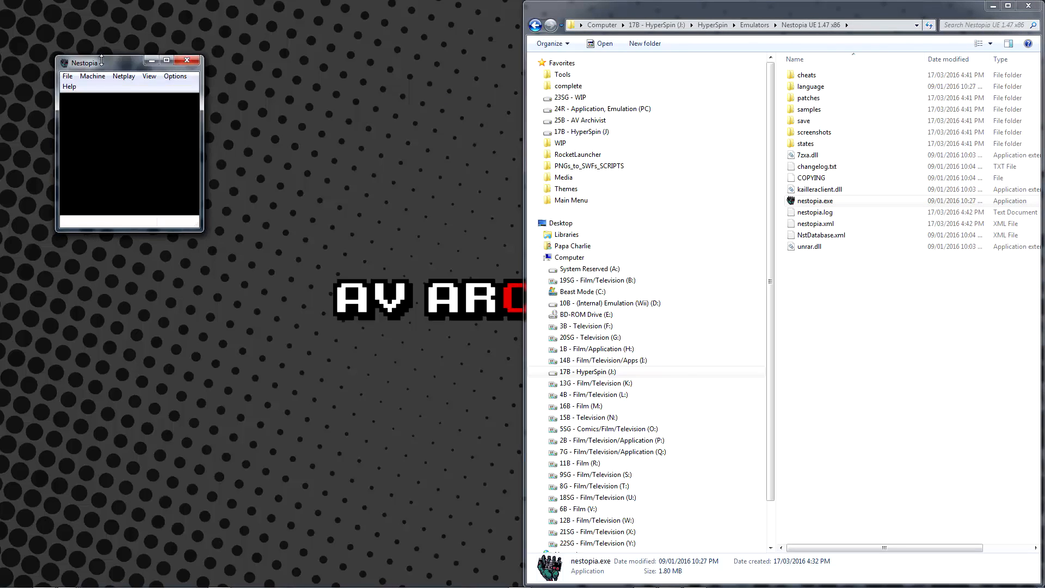
Set Nestopia's screen size to Max and enable TV Aspect.
click(688, 321)
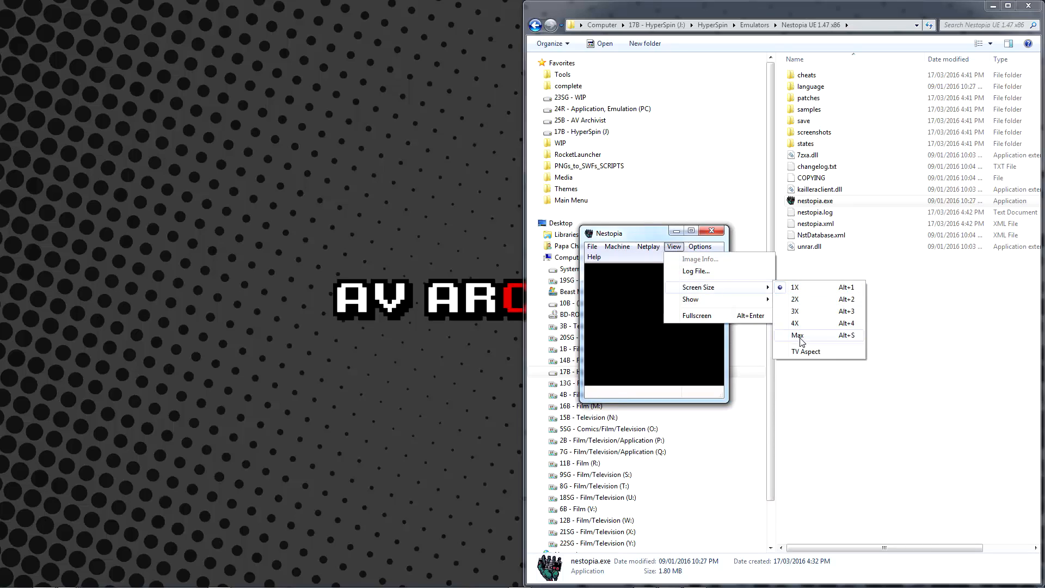
click(795, 335)
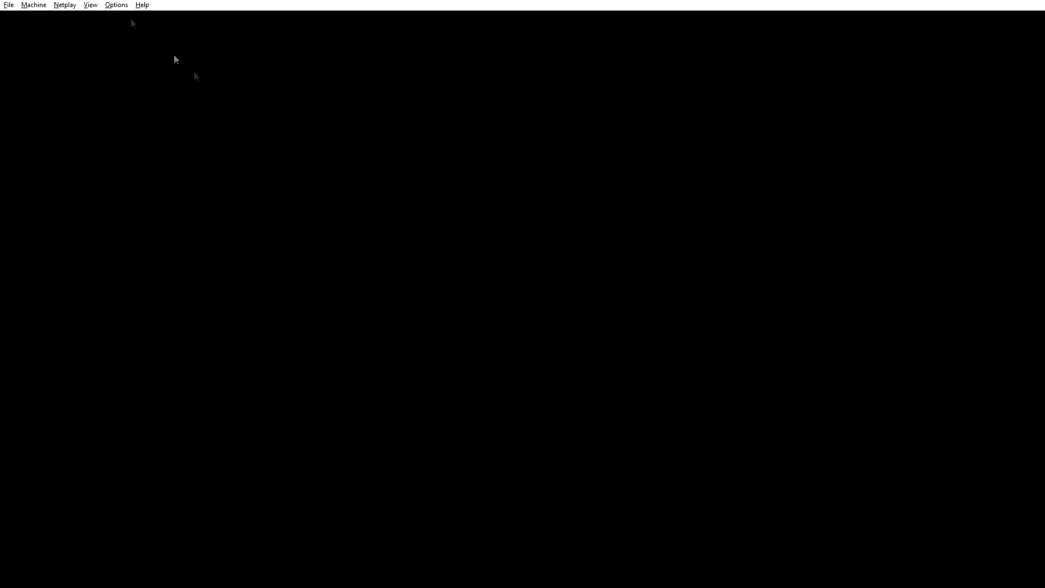
click(89, 5)
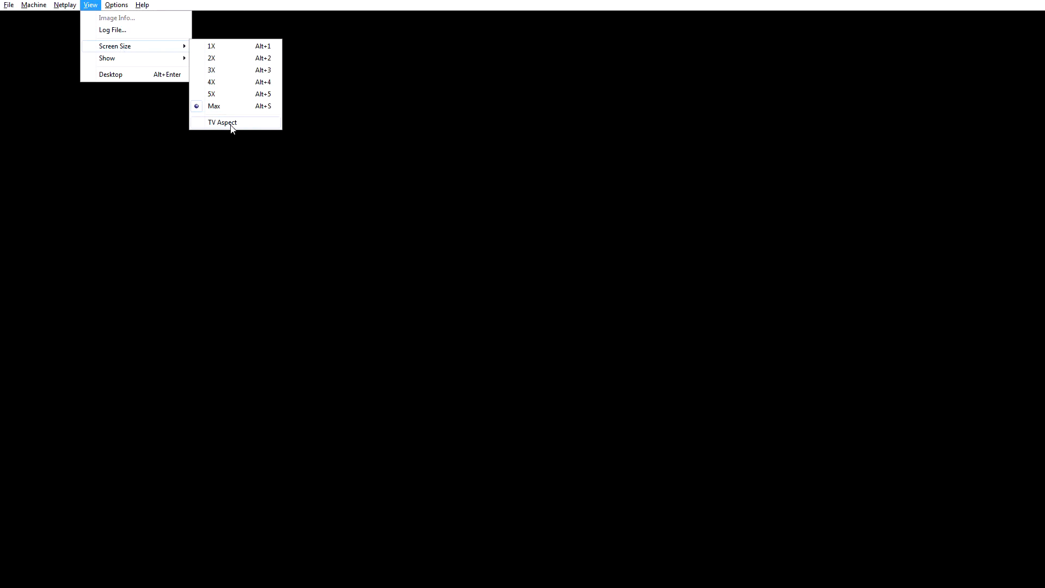
click(222, 122)
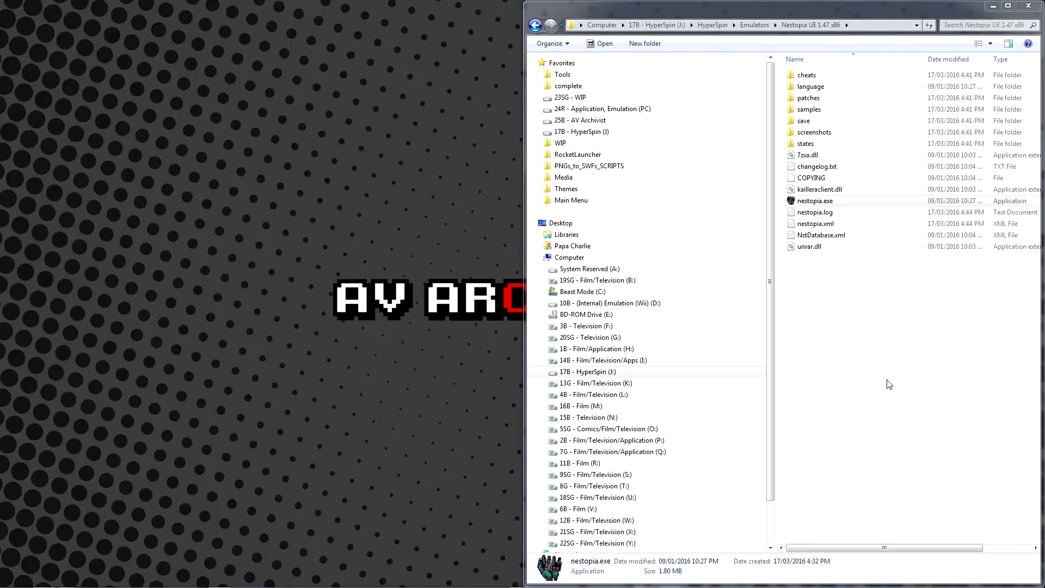
Open nestopia.exe's Properties on the Compatibility tab to check run-as-administrator.
right_click(815, 201)
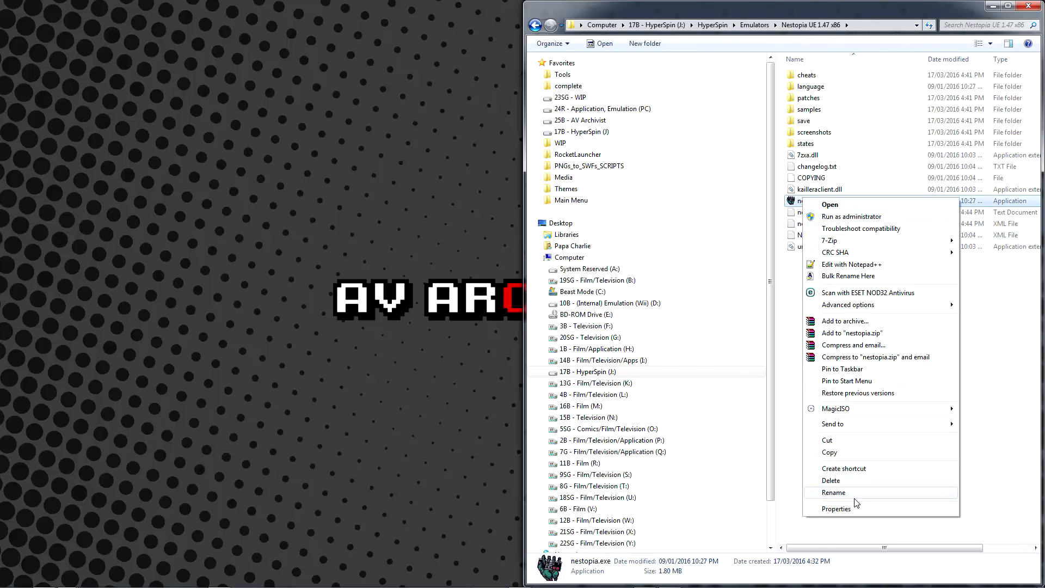
click(836, 509)
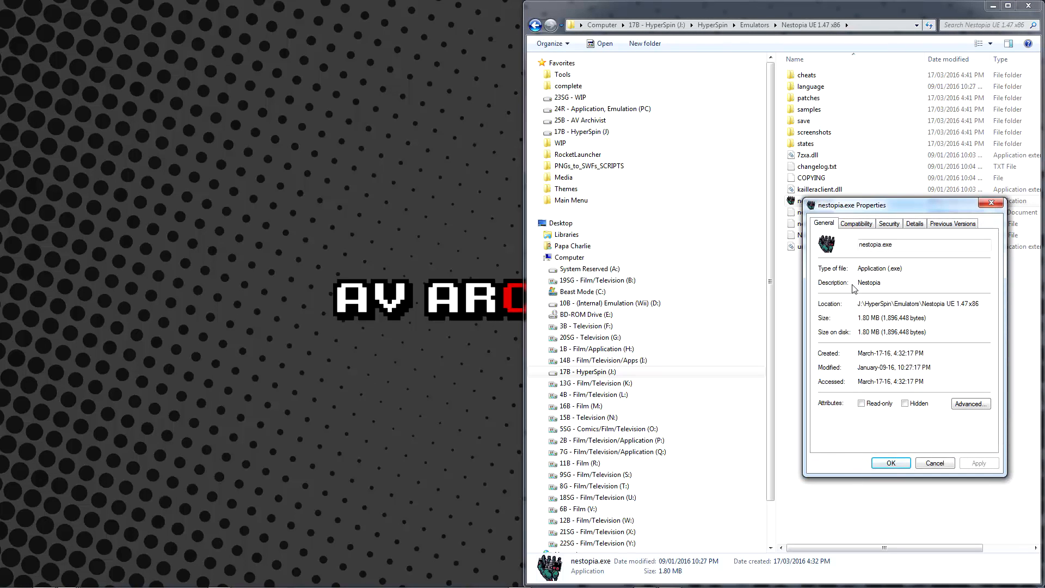
click(856, 223)
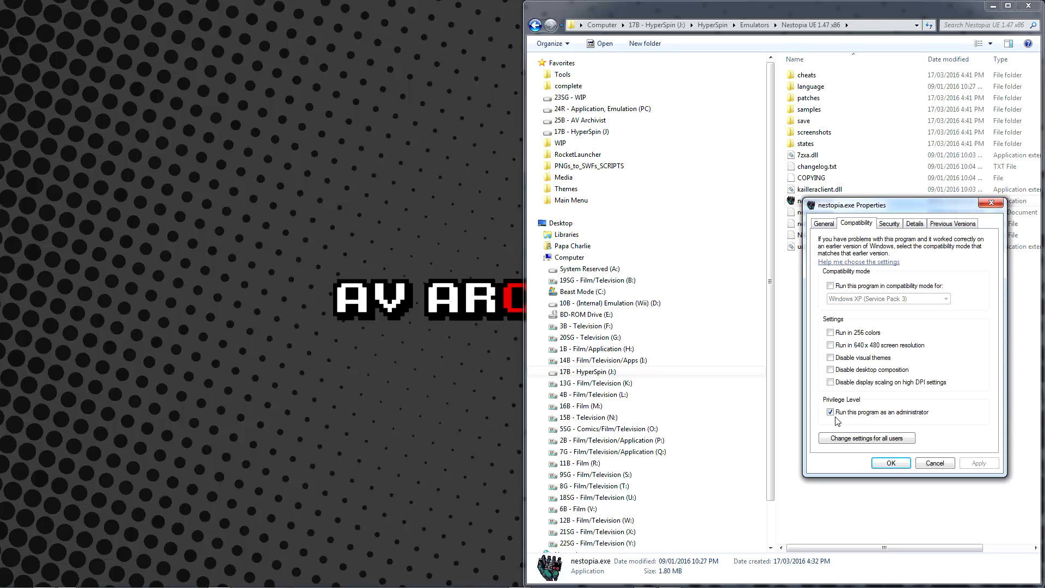
mouse_move(932, 427)
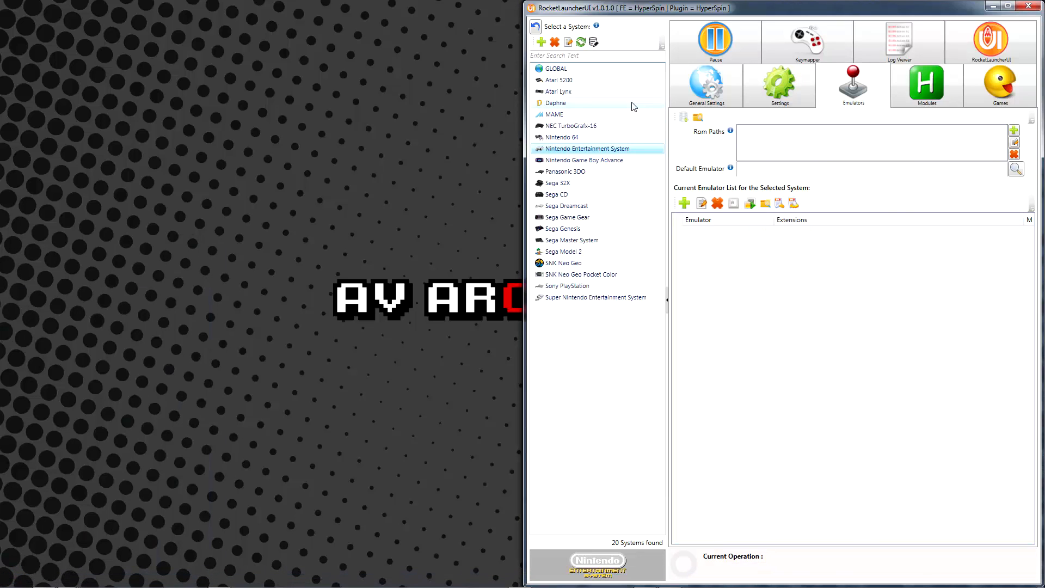
Select GLOBAL, scroll the emulator list and select Nestopia, flagged with an invalid path.
click(557, 68)
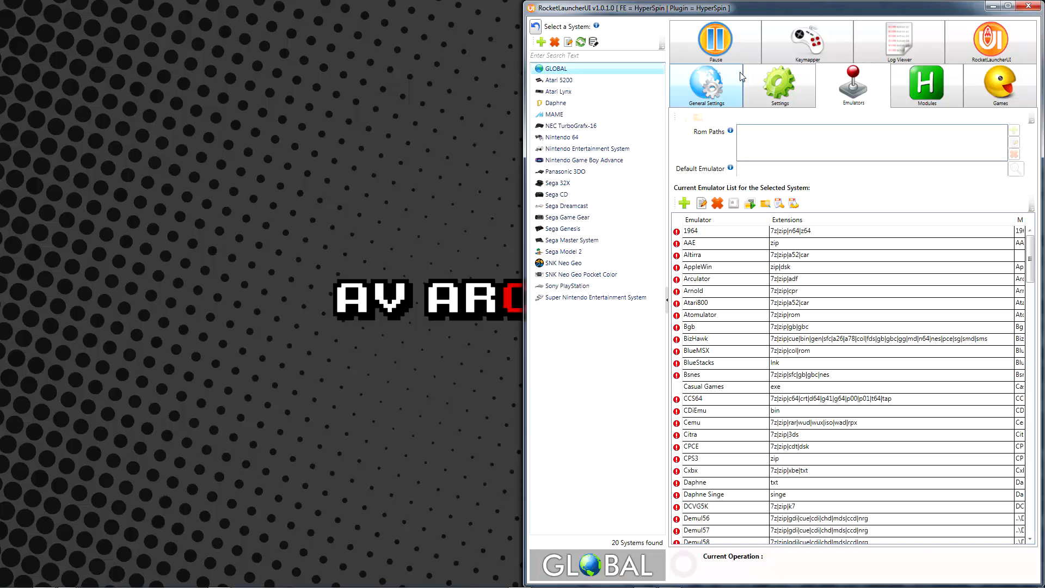
scroll(down, 3)
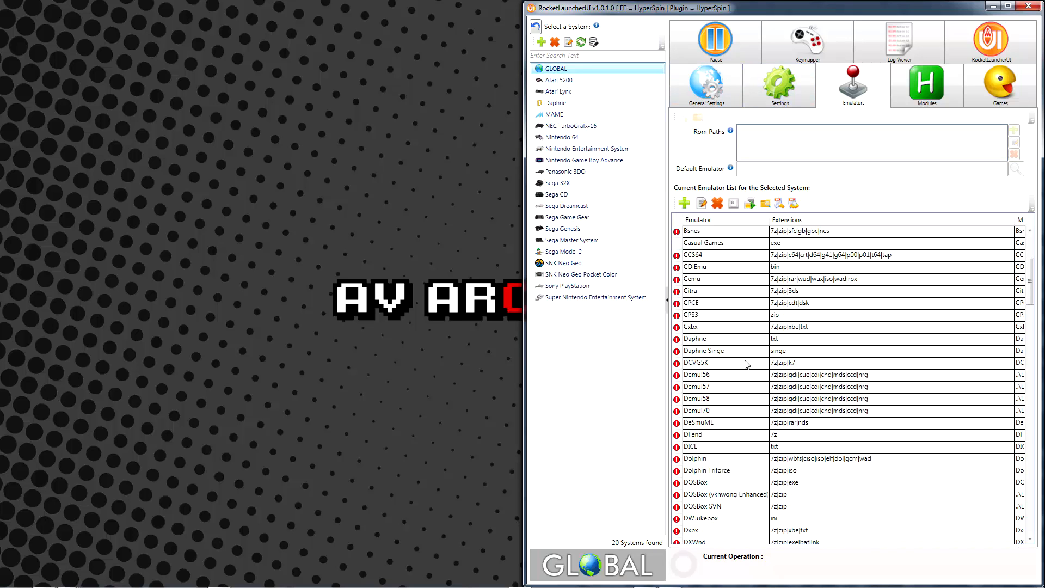
scroll(down, 3)
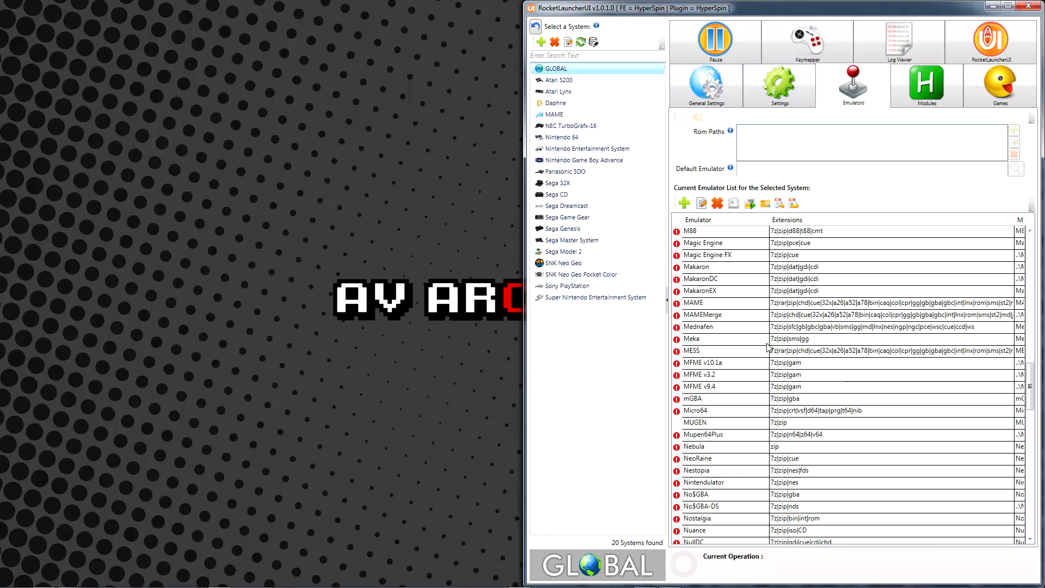
scroll(down, 3)
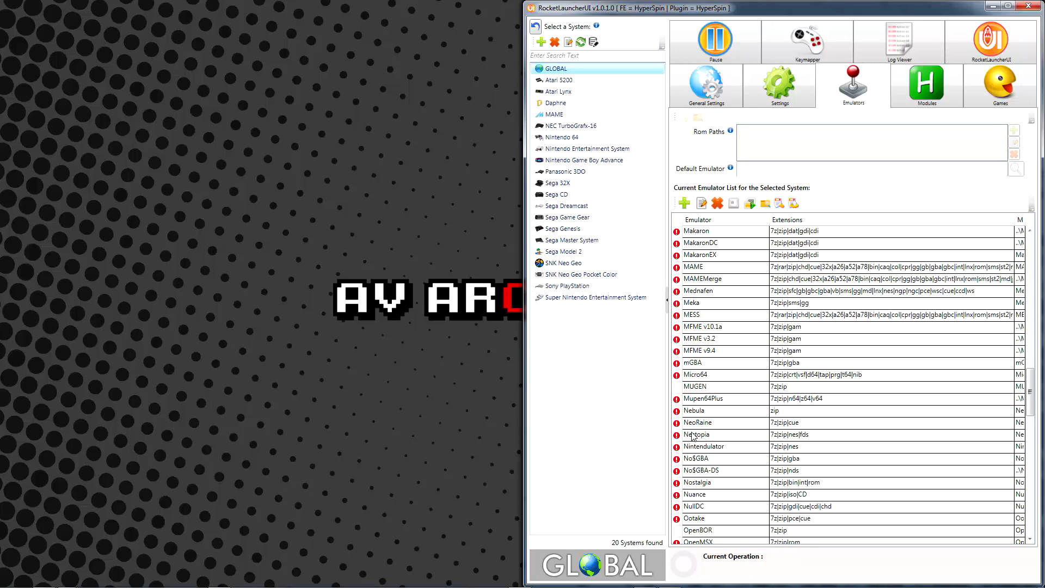
mouse_move(677, 437)
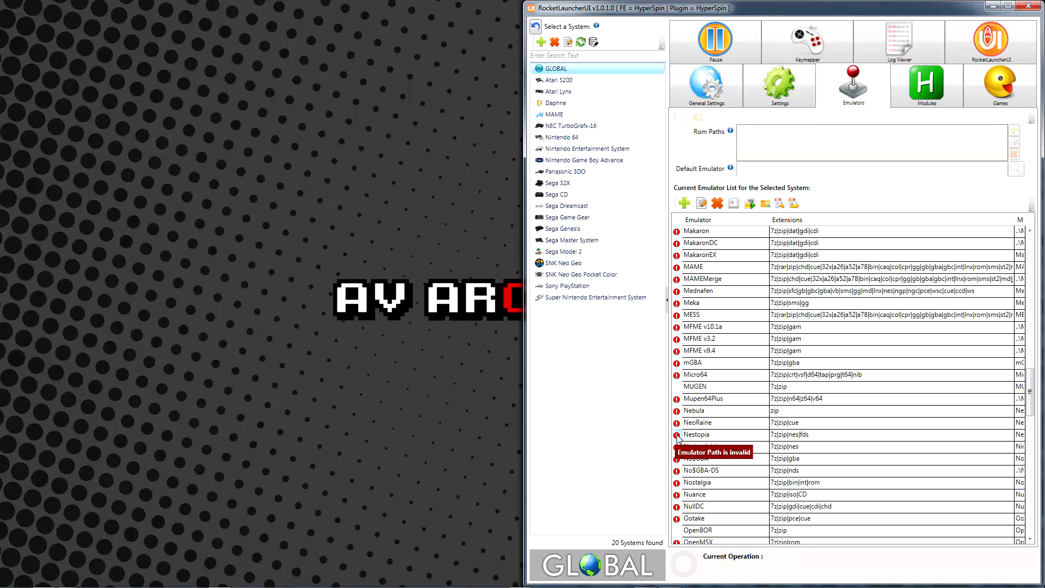
click(696, 434)
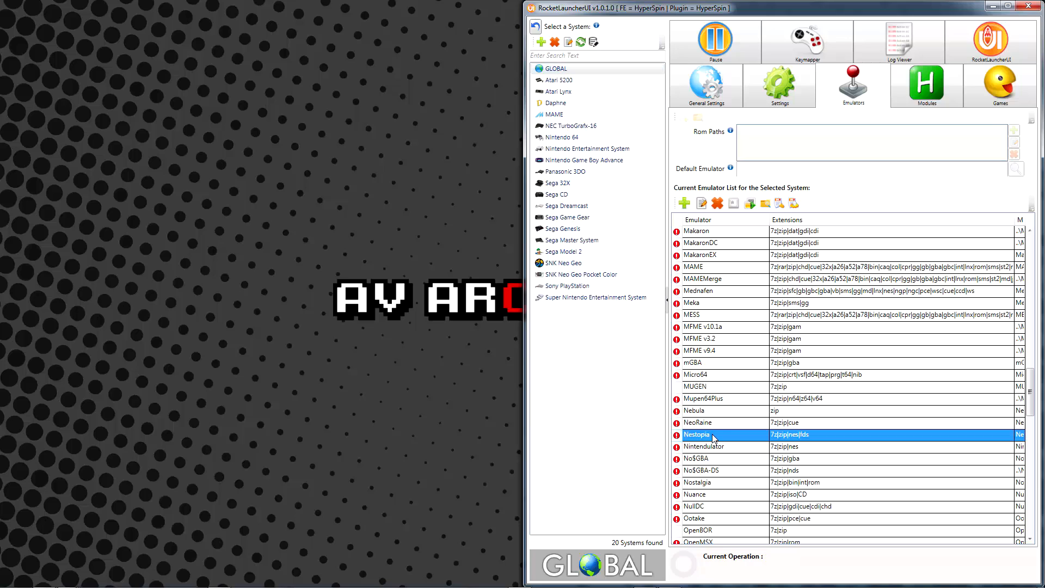
mouse_move(711, 326)
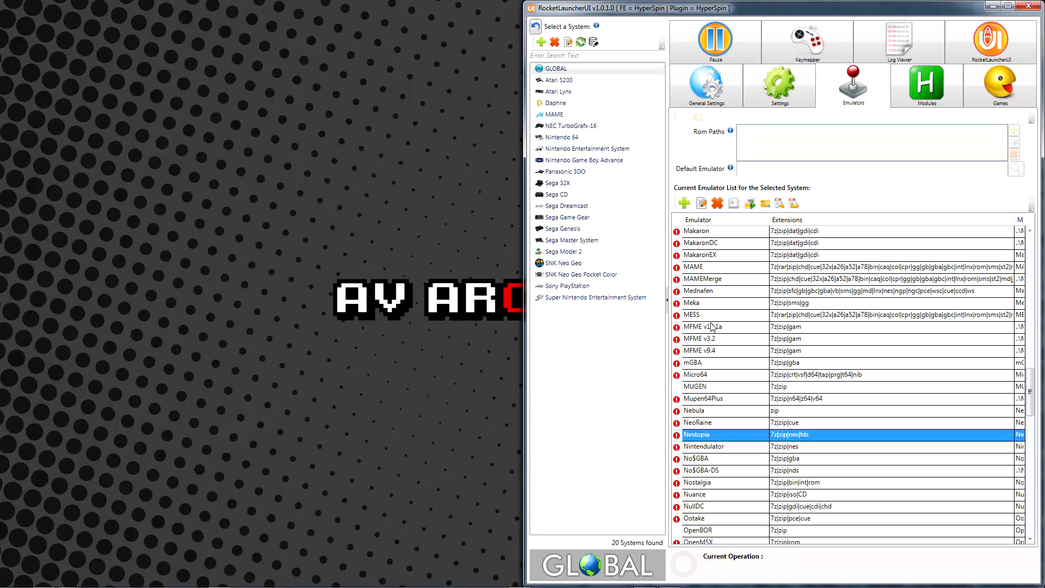
mouse_move(701, 203)
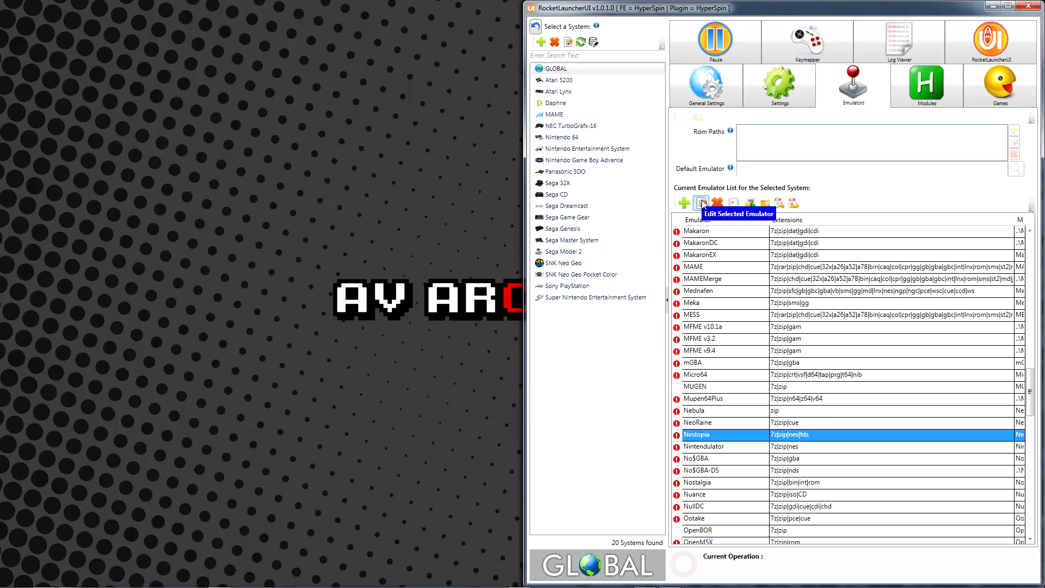
Repoint the Nestopia emulator path to the Nestopia UE 1.47 x86 nestopia.exe and close the editor.
click(701, 203)
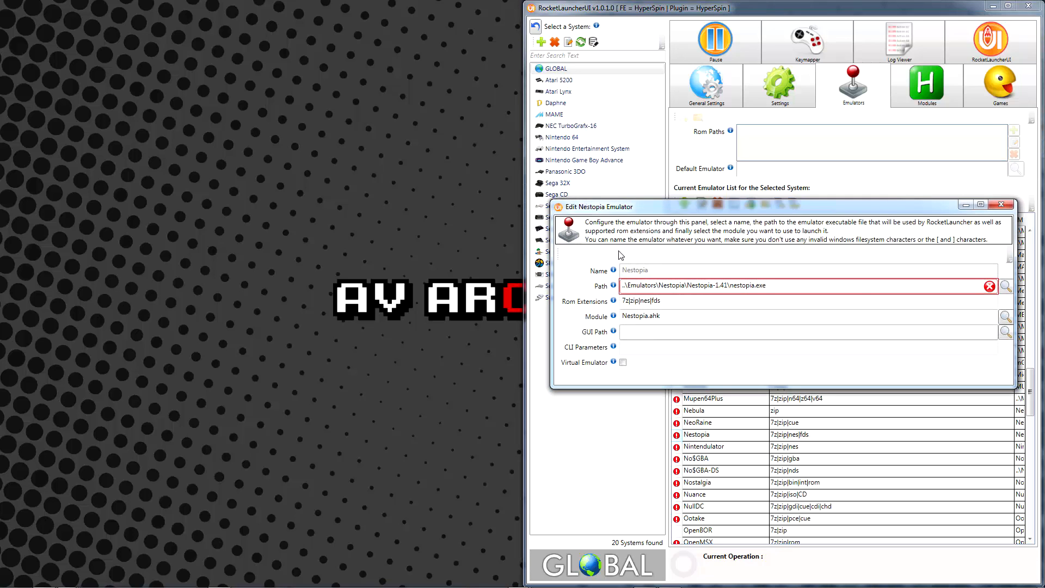
mouse_move(614, 272)
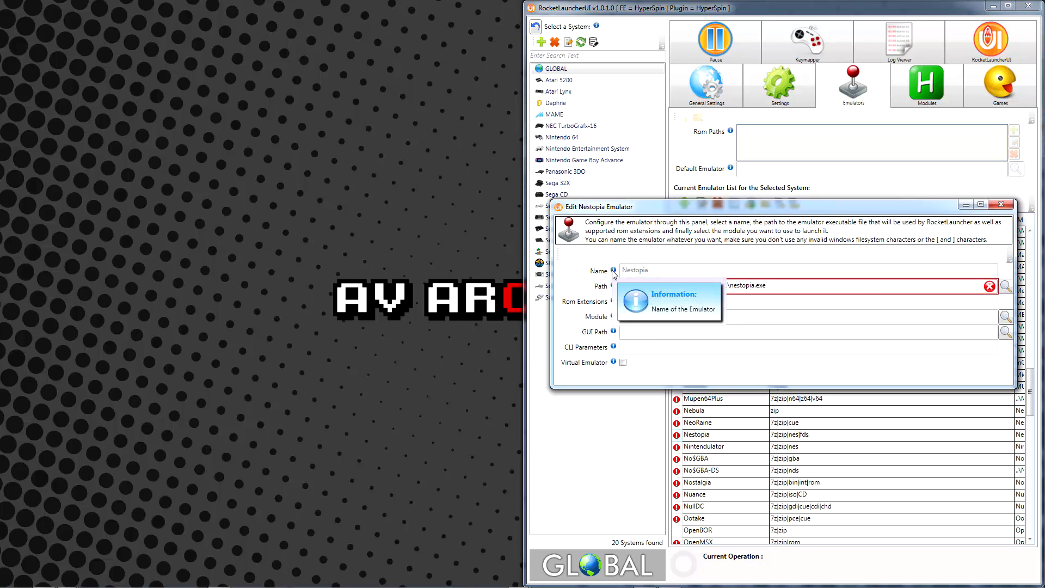
mouse_move(613, 286)
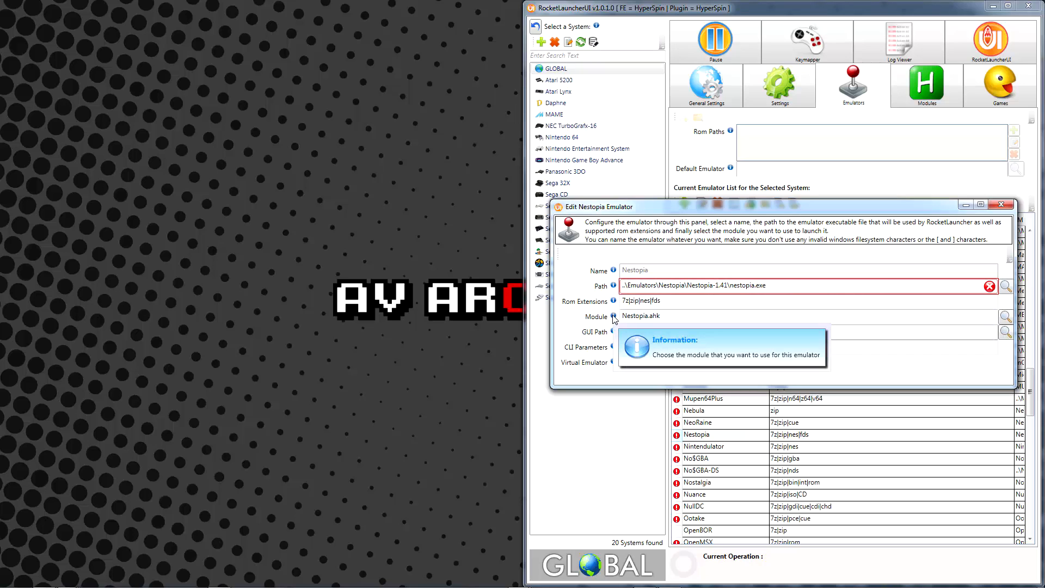
mouse_move(613, 331)
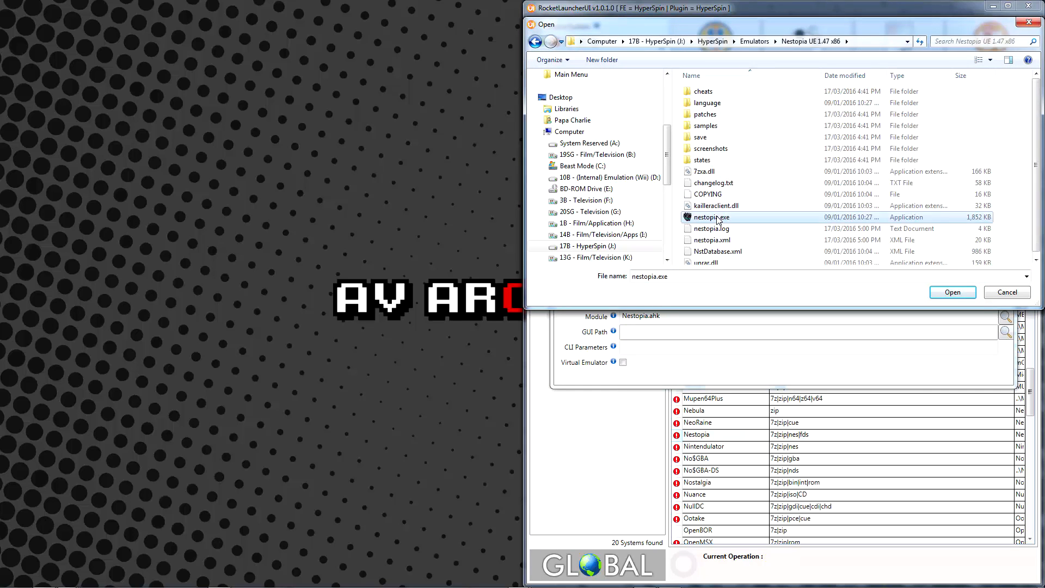
click(952, 292)
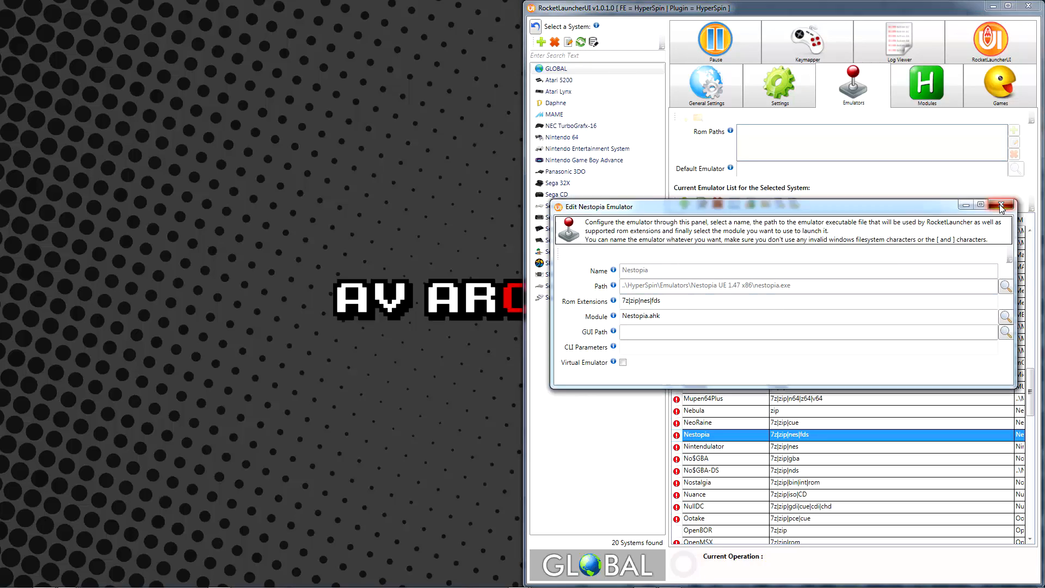
click(1002, 205)
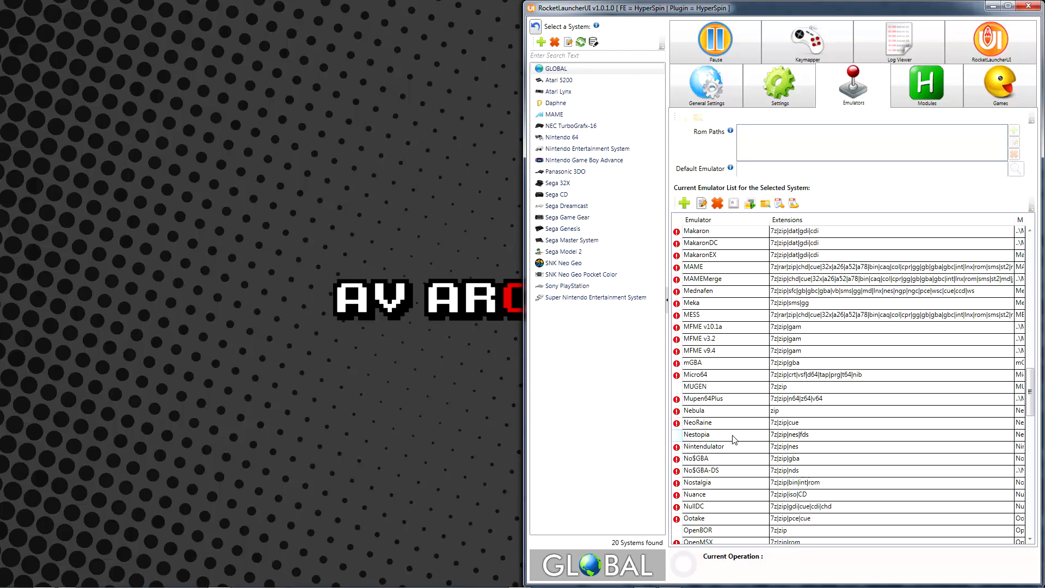
Set Nestopia [Global] as the Nintendo Entertainment System's default emulator.
click(697, 434)
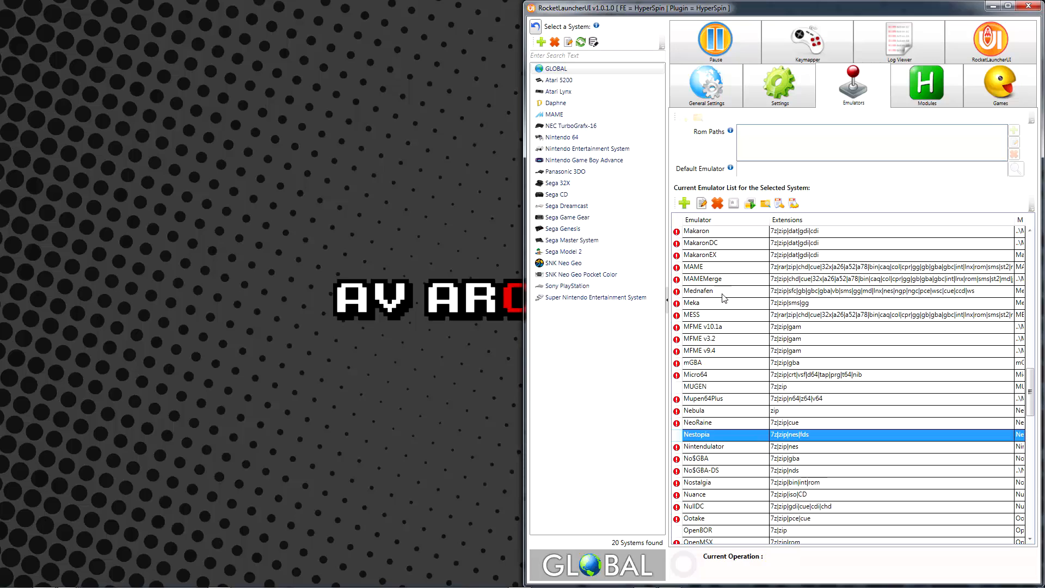
mouse_move(639, 156)
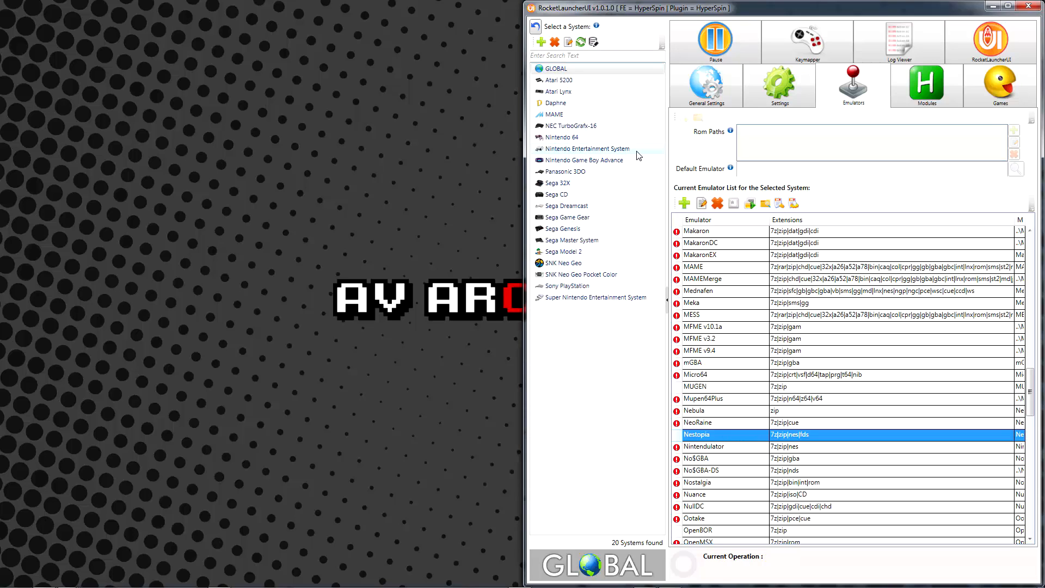
click(587, 148)
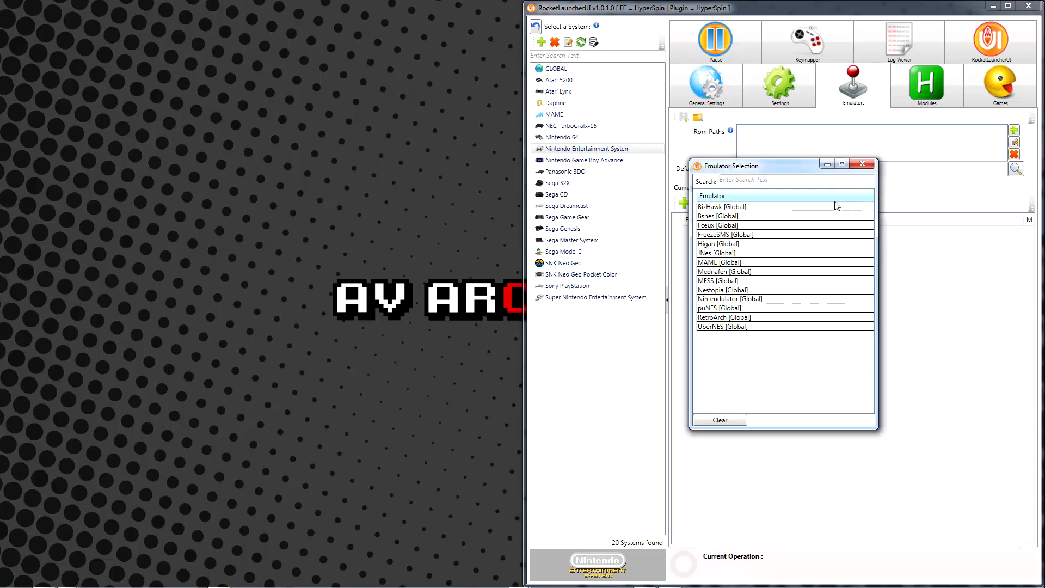
double_click(722, 290)
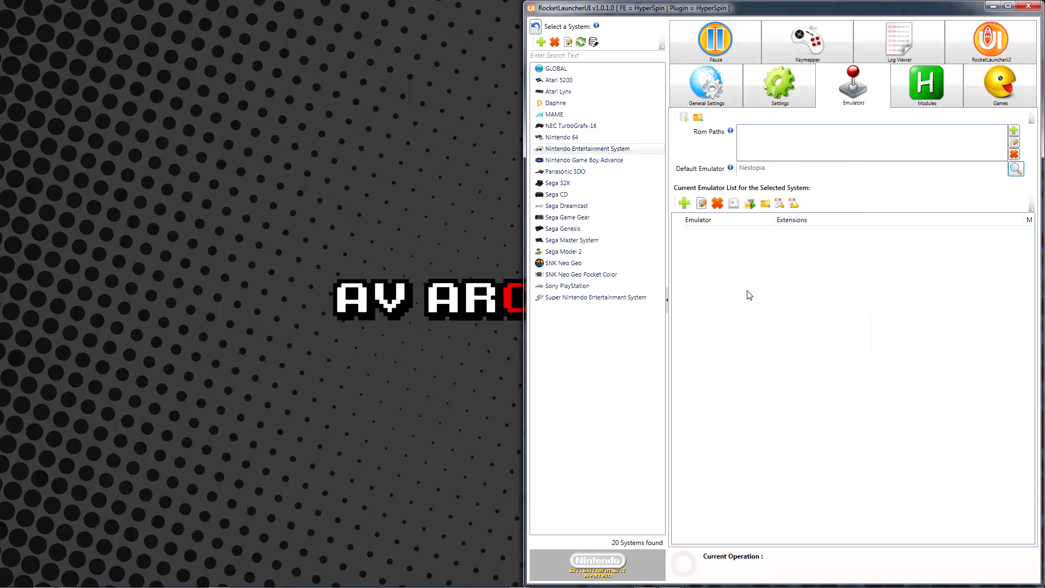
mouse_move(769, 162)
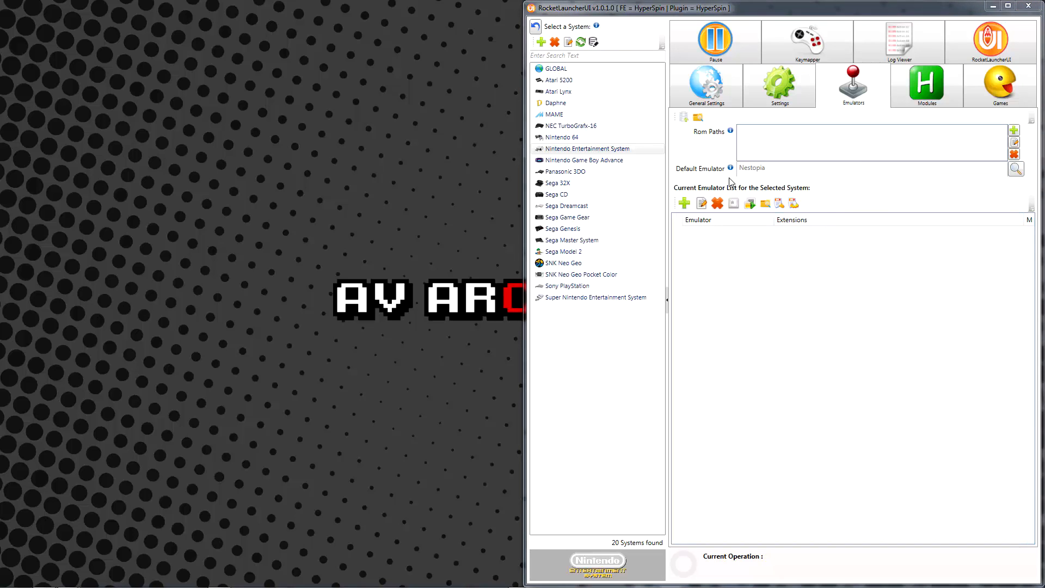
Show the NES installed modules and select Nestopia.ahk.
click(927, 84)
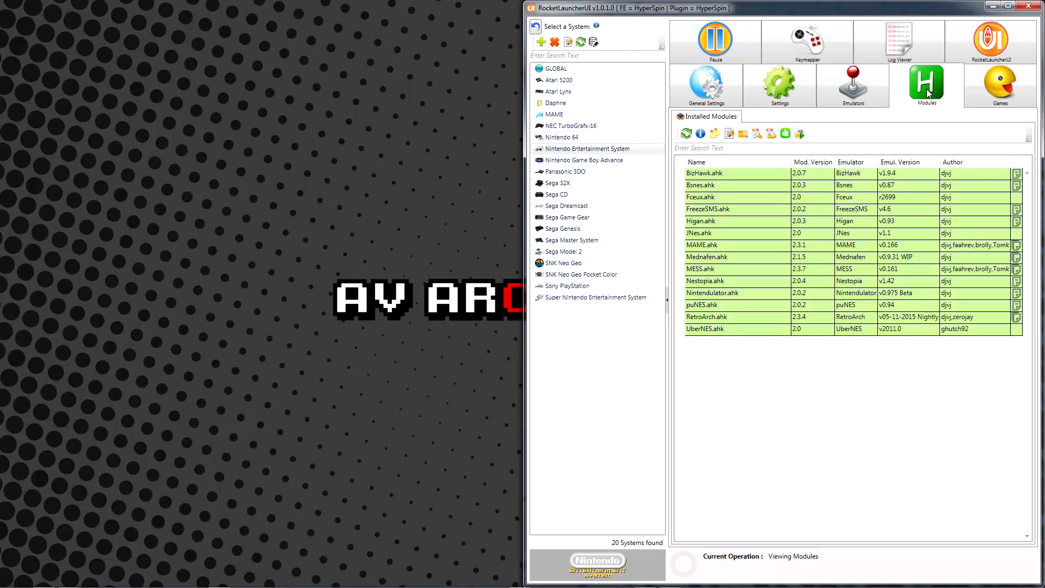
mouse_move(776, 153)
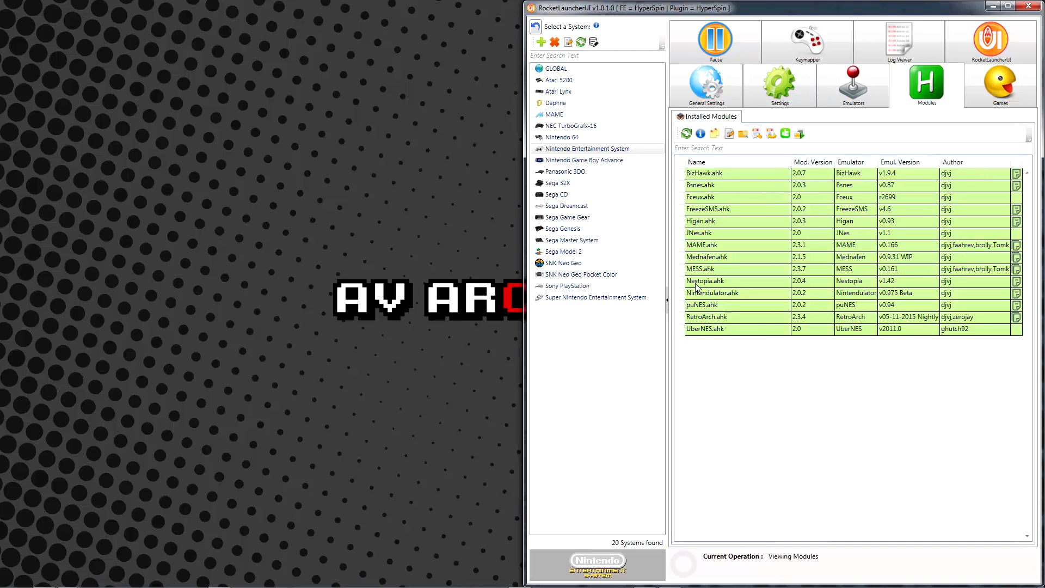
click(705, 281)
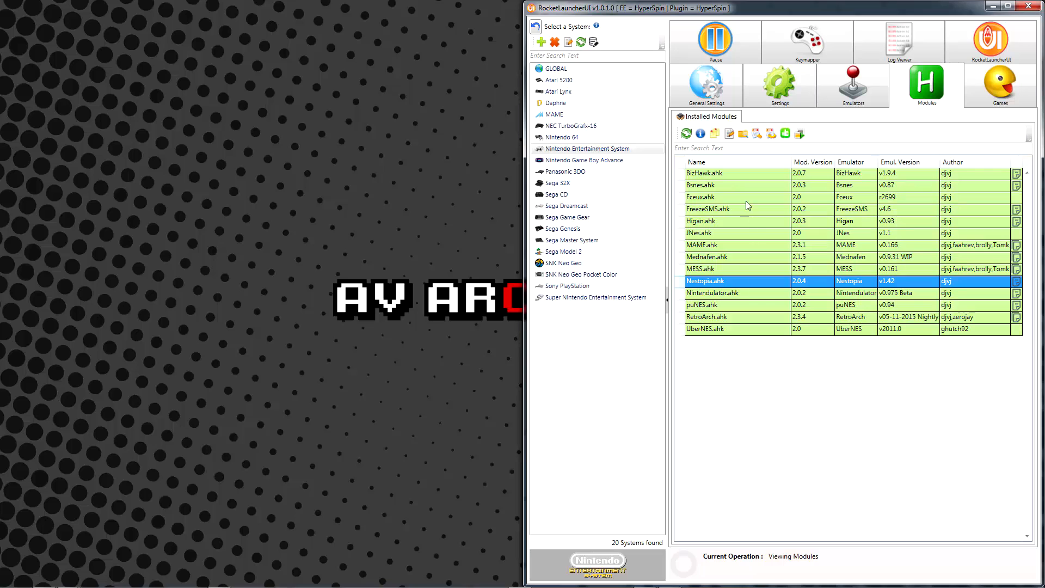
mouse_move(700, 134)
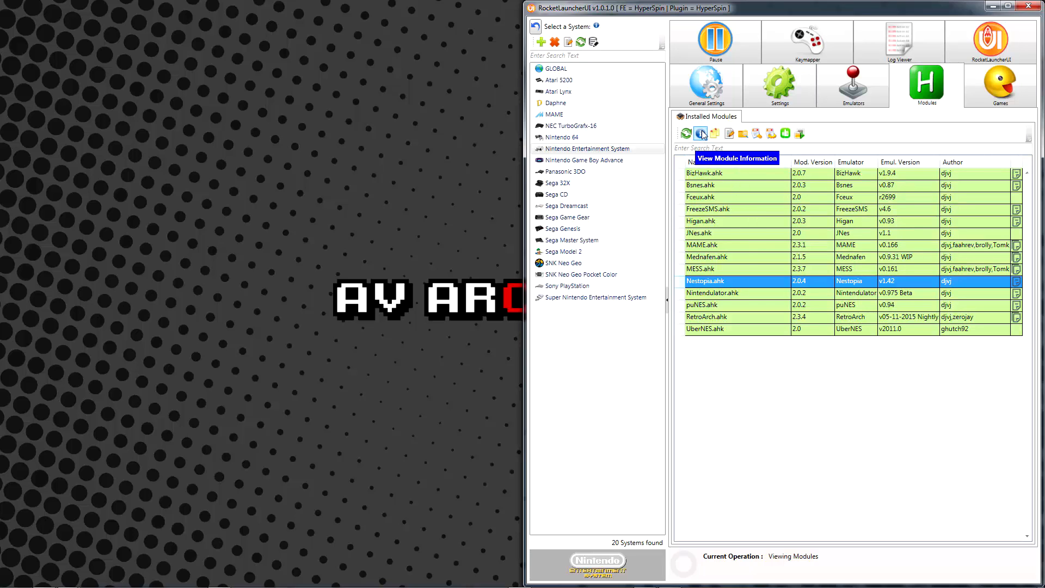
click(700, 133)
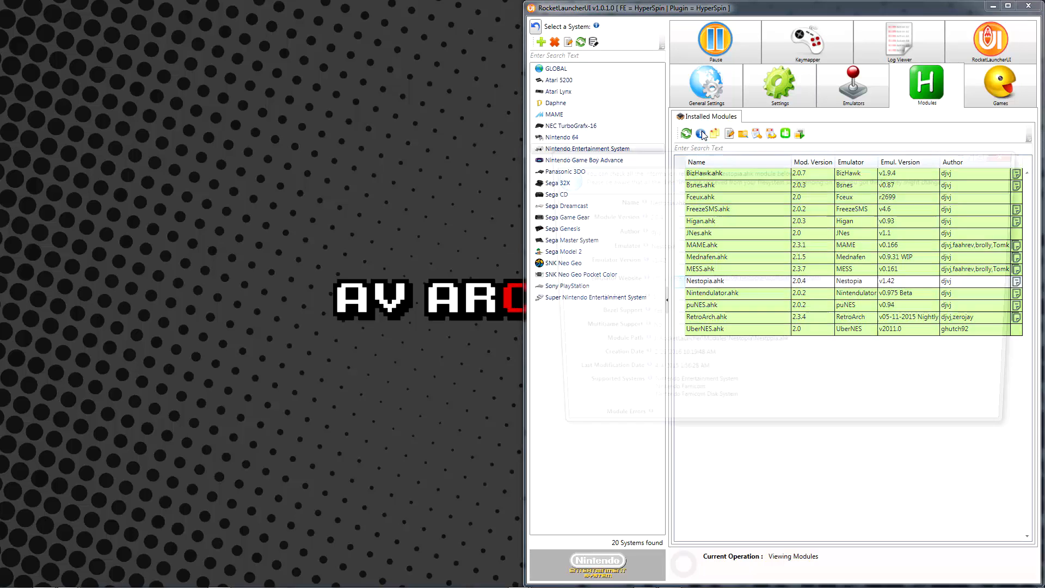
click(700, 134)
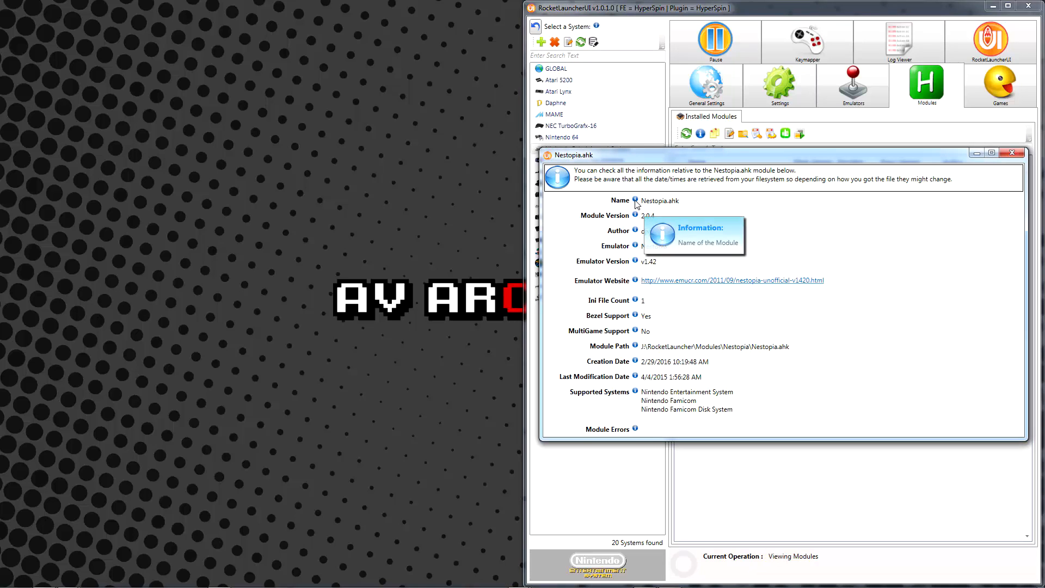
mouse_move(636, 229)
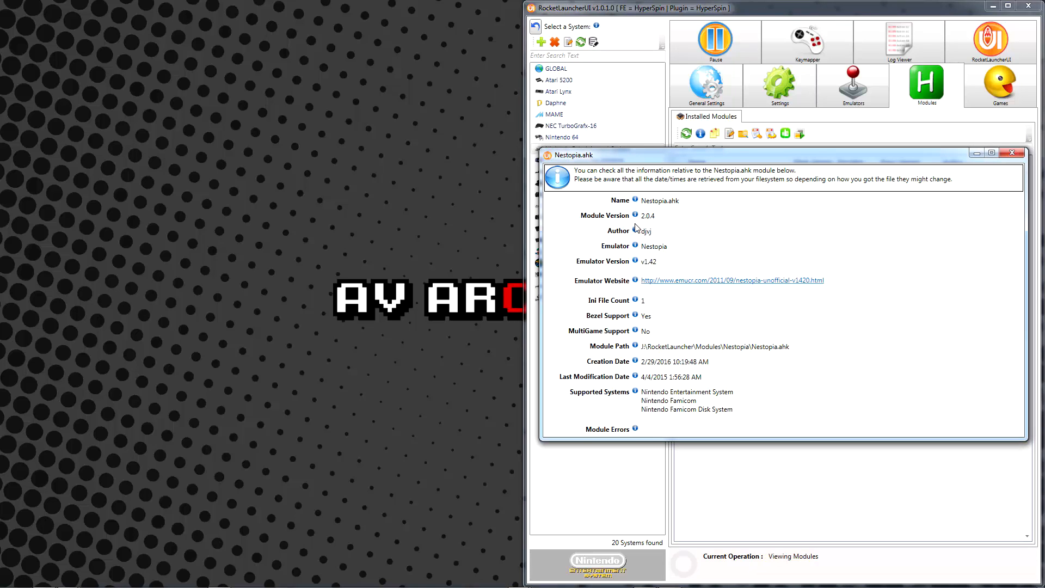
mouse_move(664, 242)
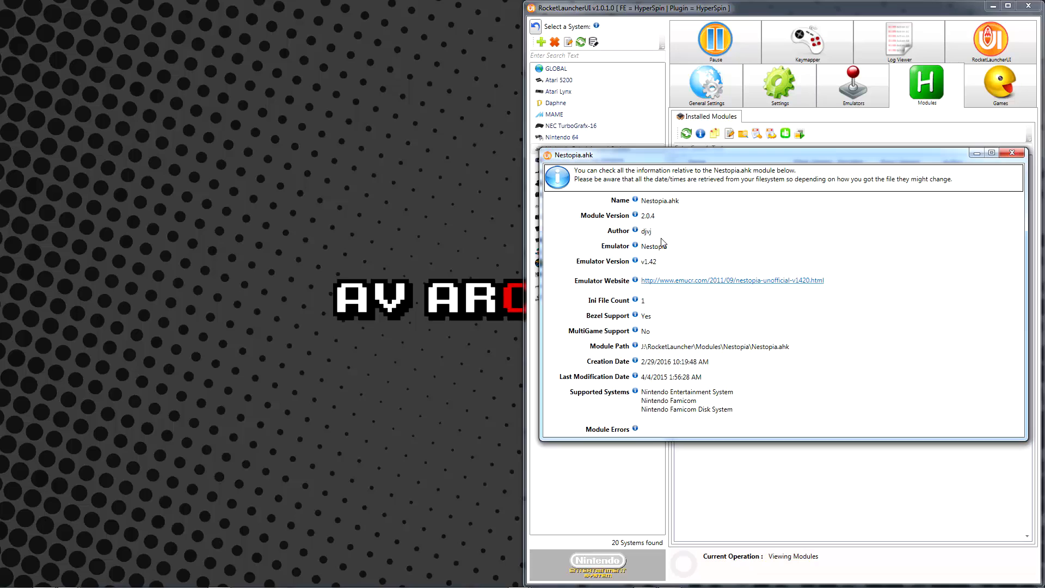
mouse_move(674, 271)
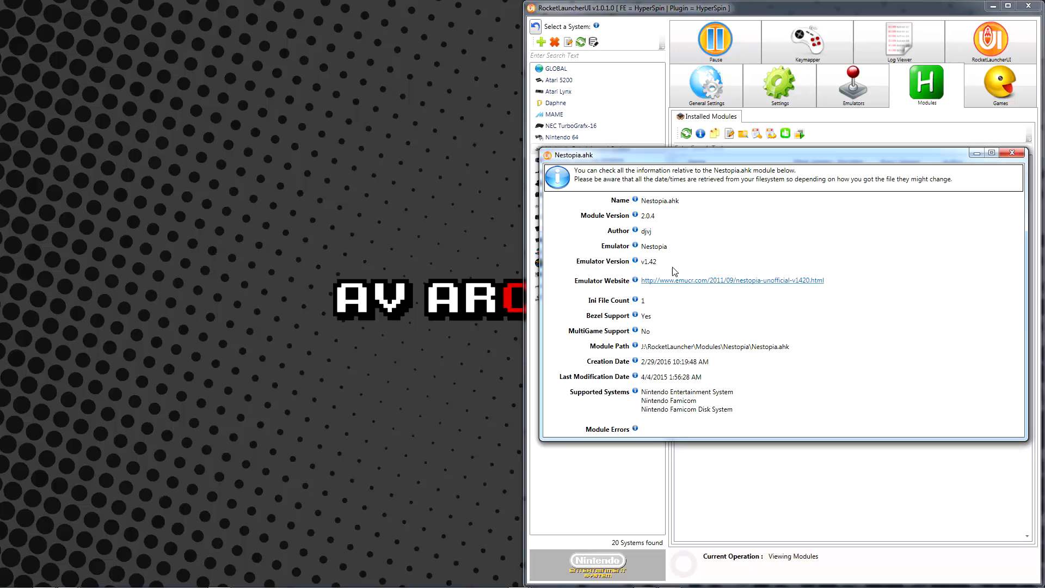
mouse_move(668, 267)
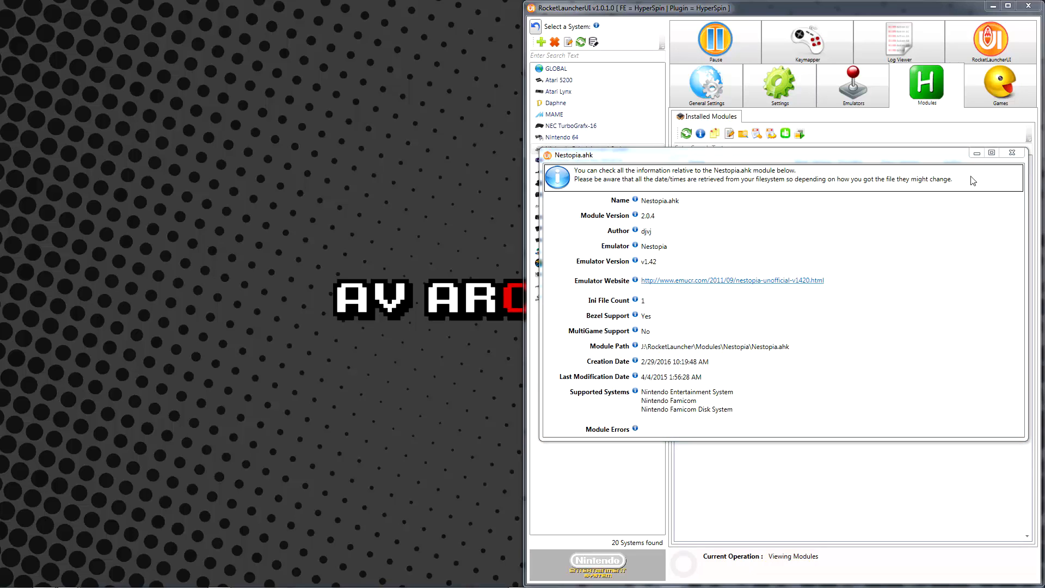
click(1012, 152)
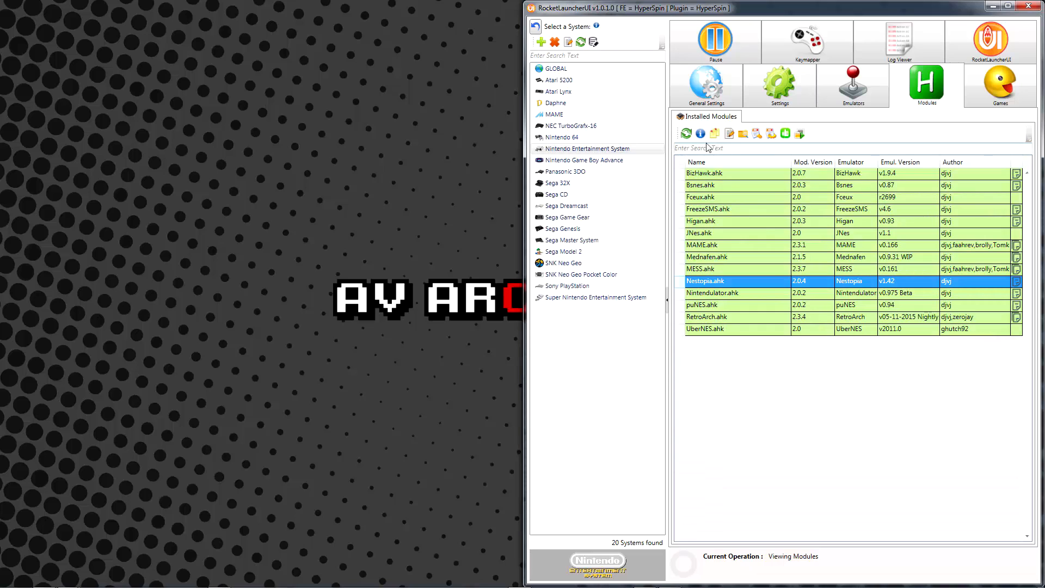
mouse_move(715, 134)
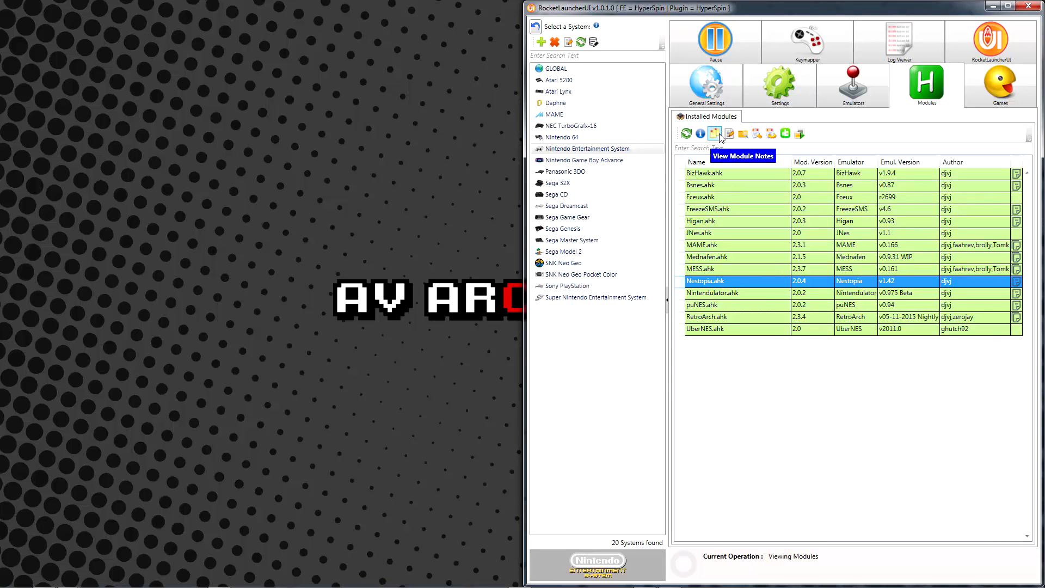
click(715, 134)
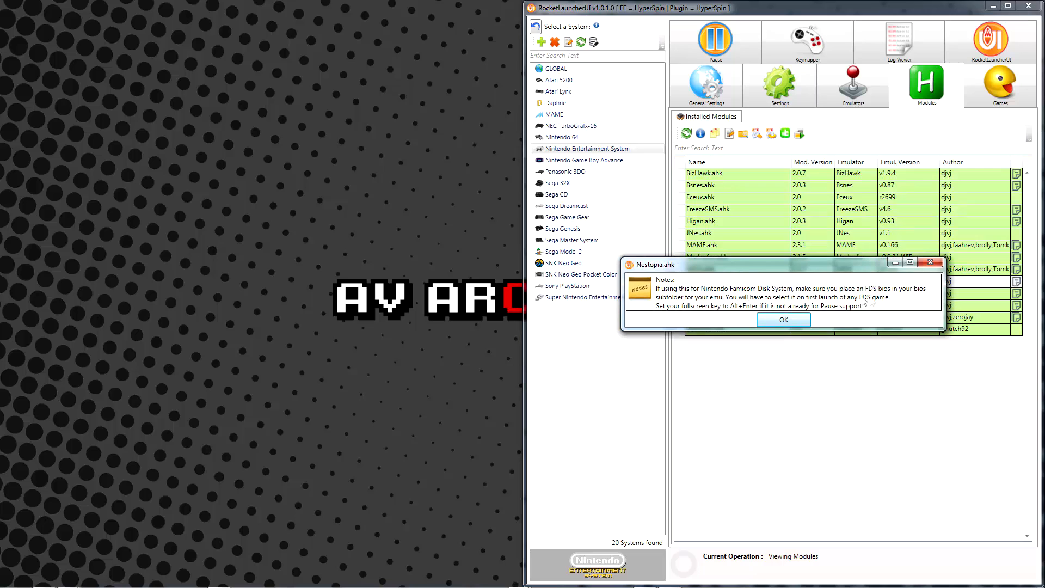
mouse_move(892, 310)
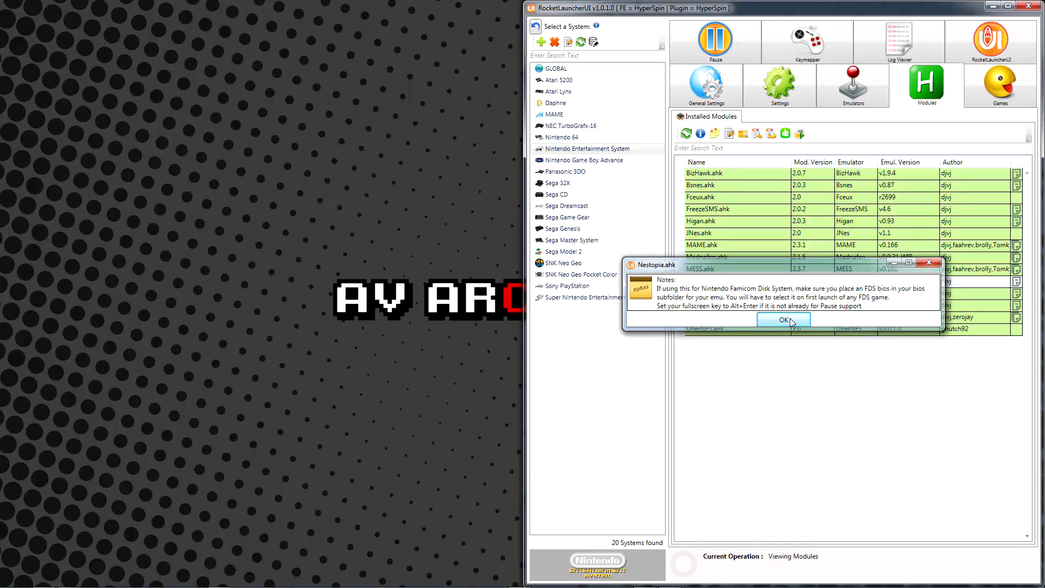
click(784, 319)
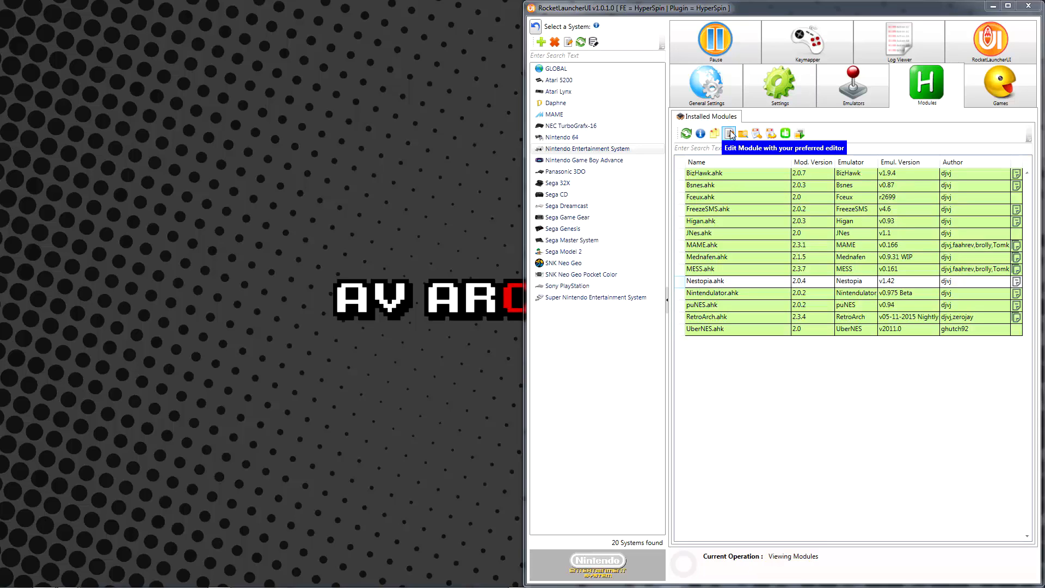
mouse_move(743, 133)
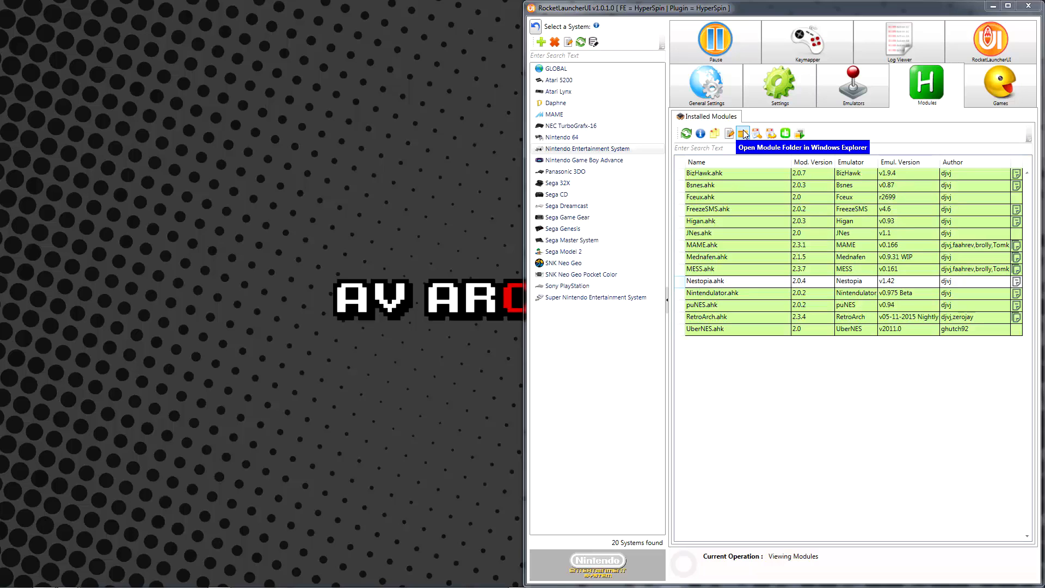
click(743, 133)
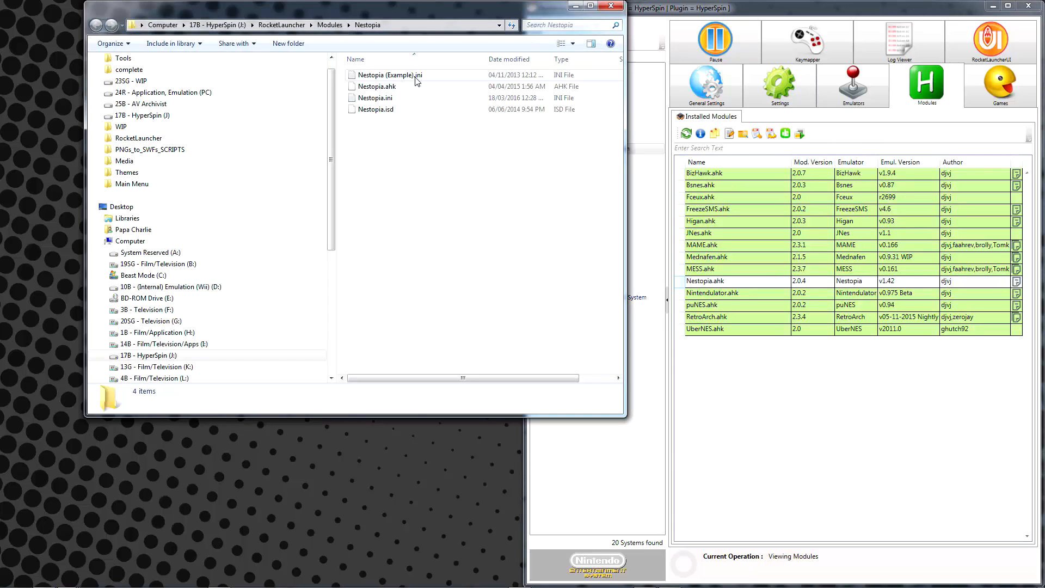
double_click(388, 74)
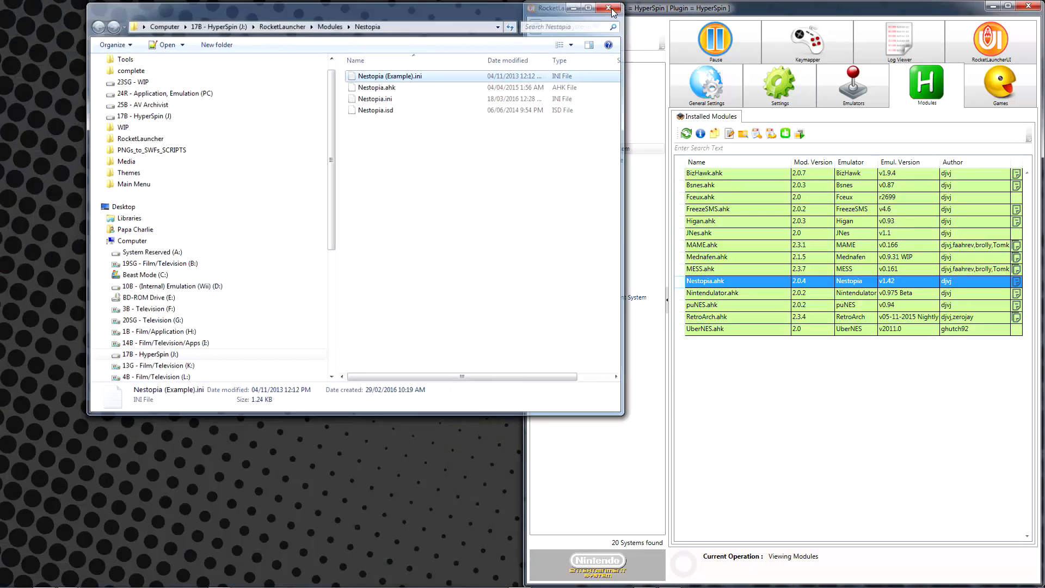
click(608, 9)
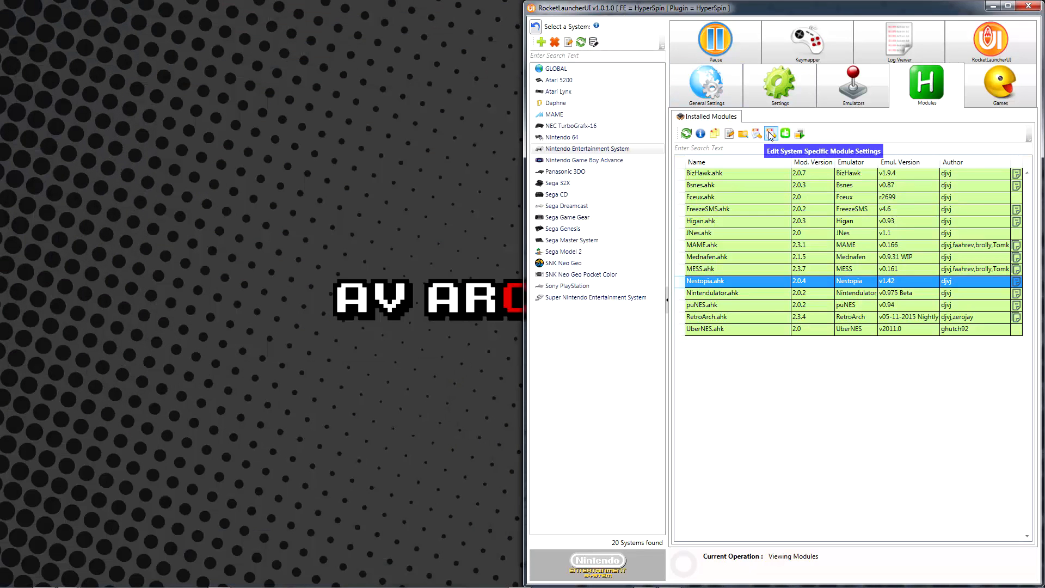
click(771, 134)
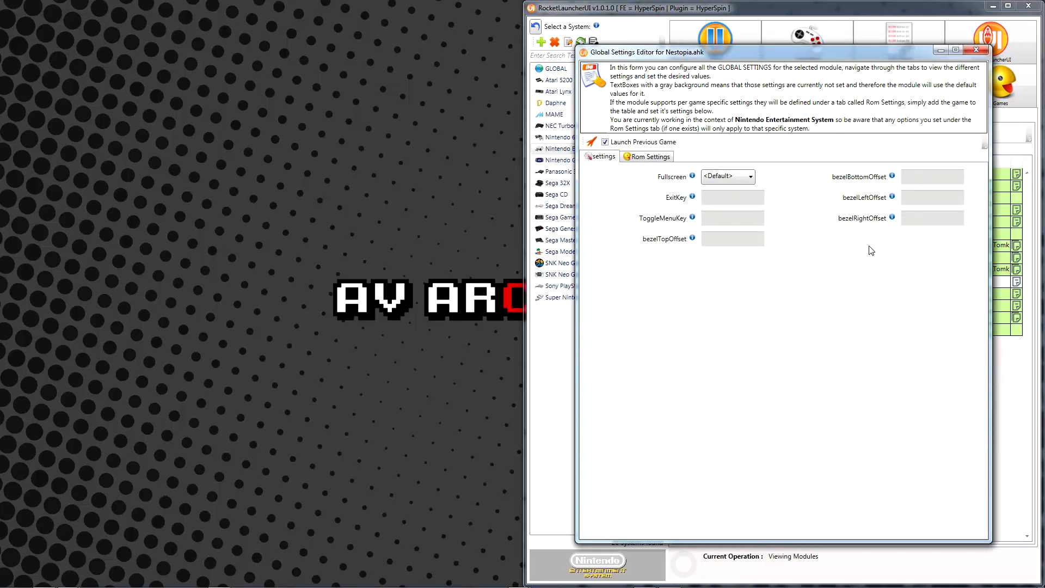
mouse_move(747, 171)
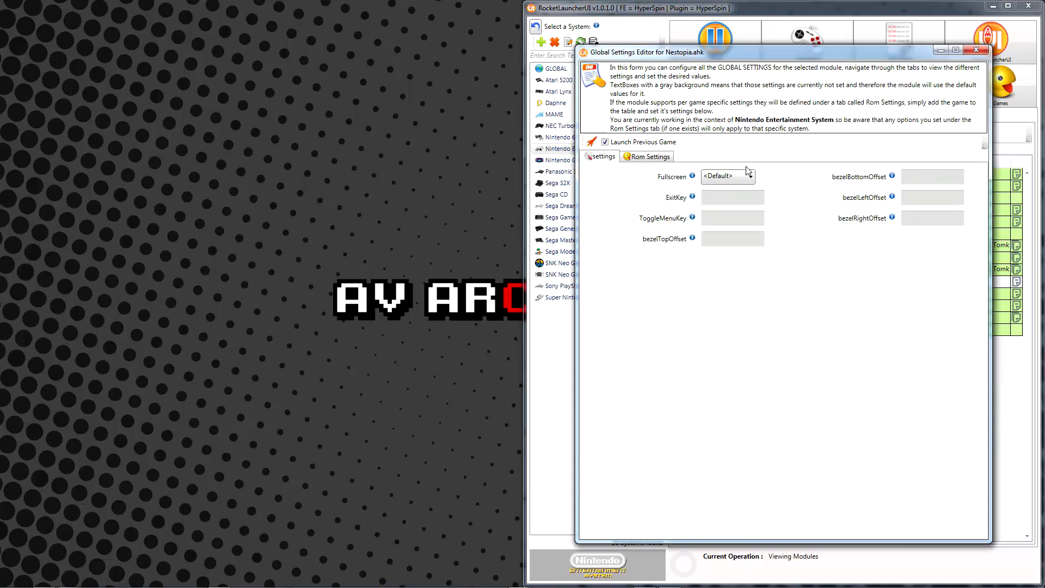
click(750, 176)
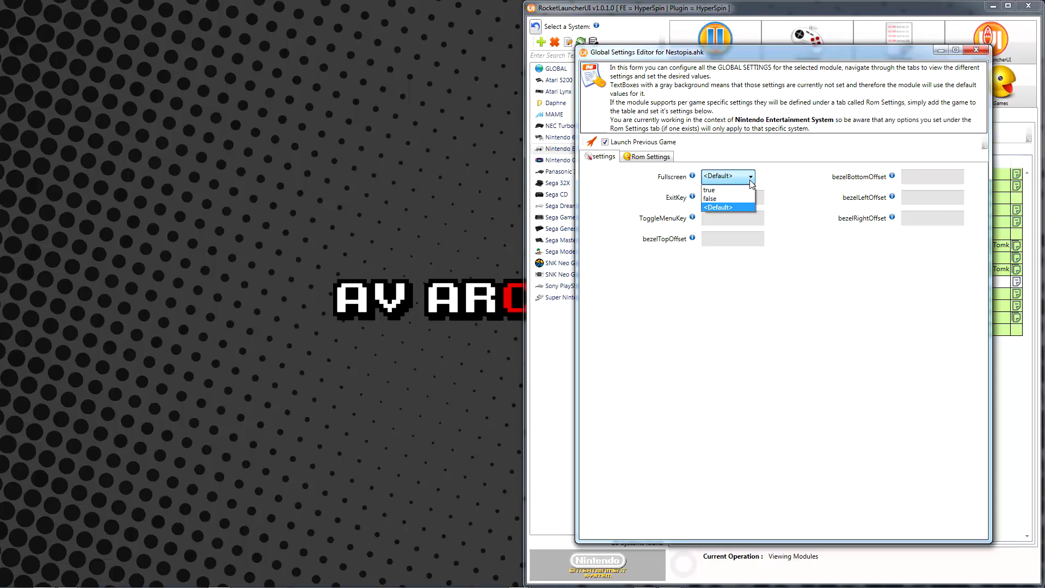
click(708, 189)
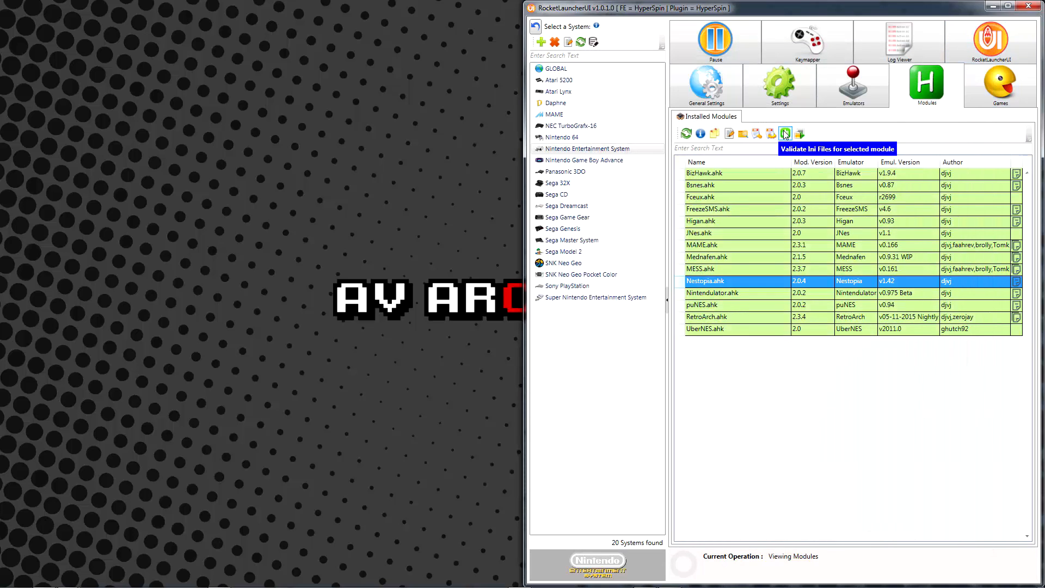
Validate the Nestopia module's ini files, confirming 'No errors found!'.
click(785, 134)
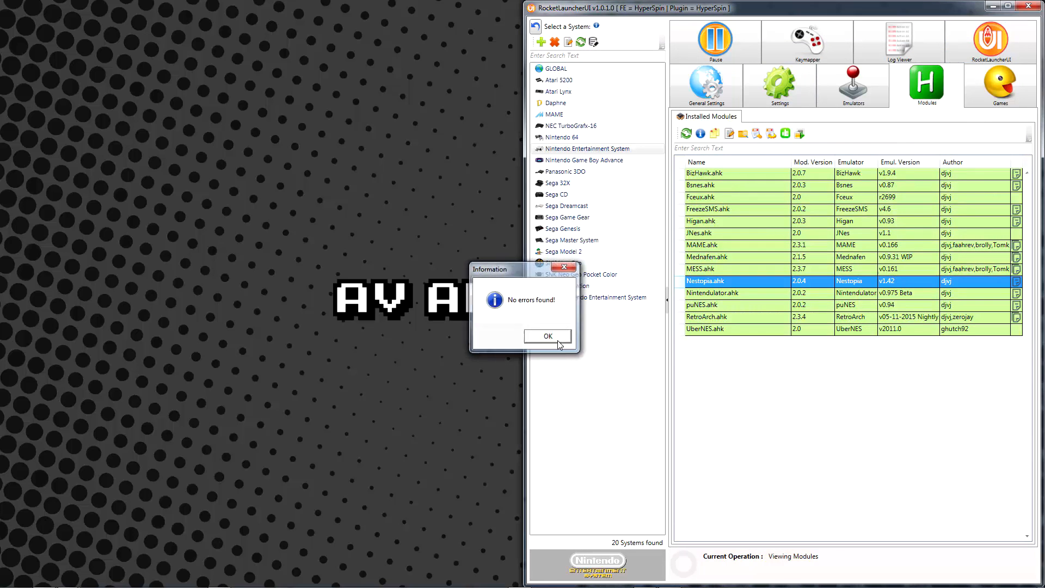